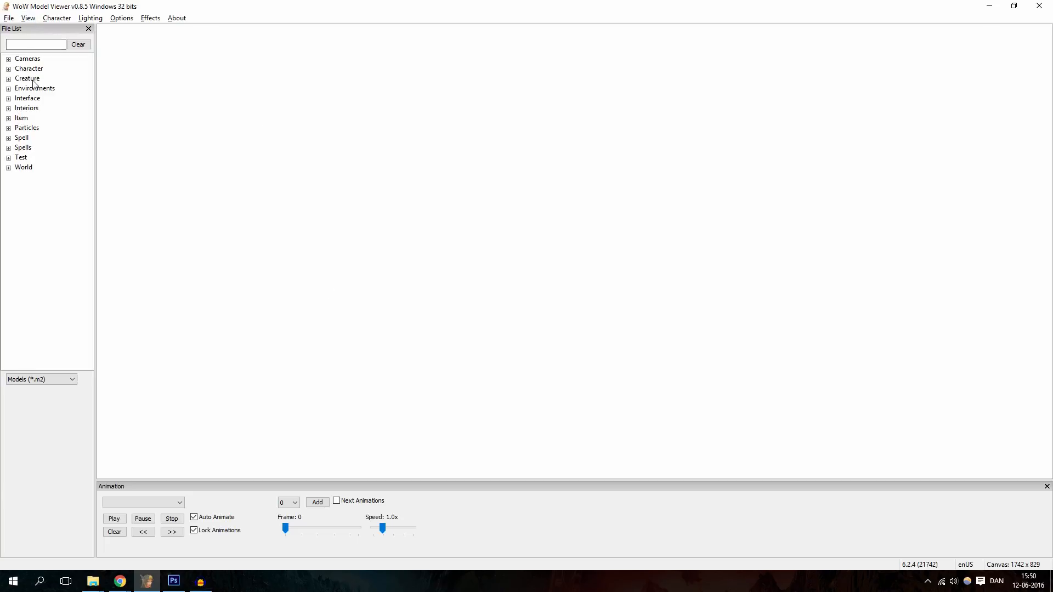
mouse_move(107, 91)
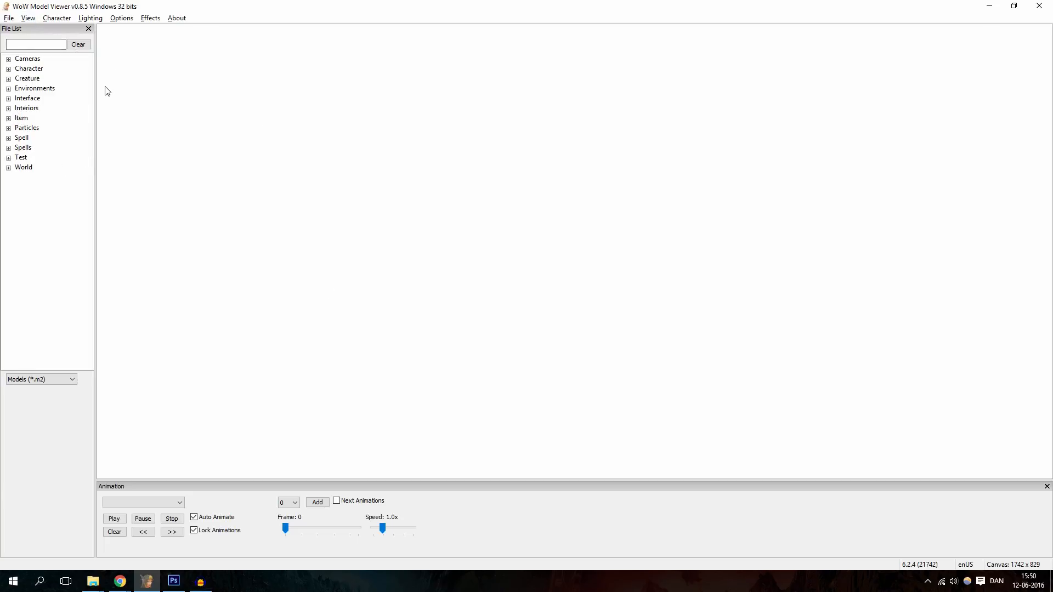
mouse_move(88, 29)
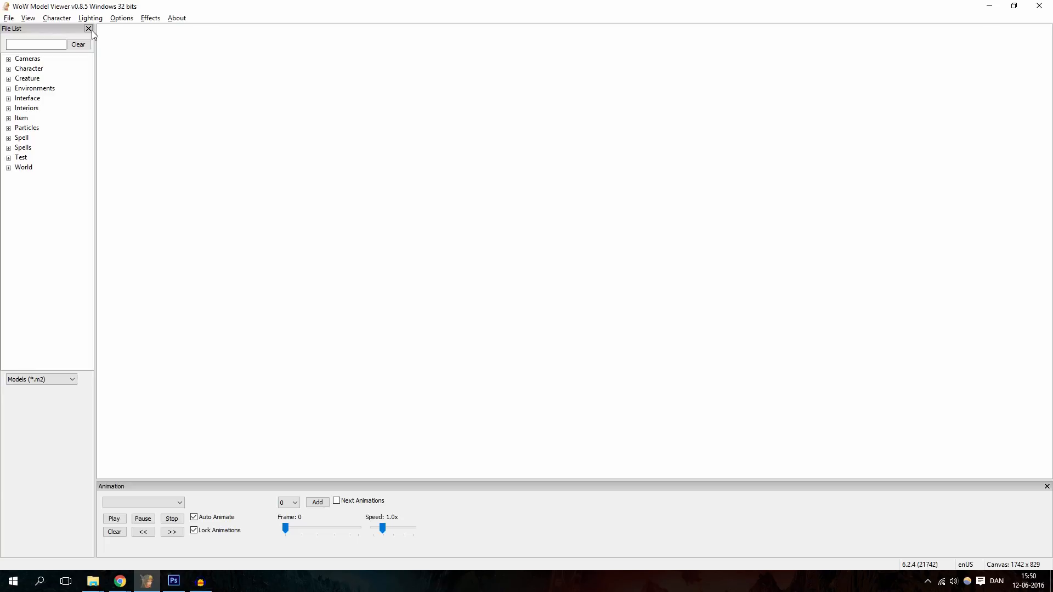
mouse_move(216, 167)
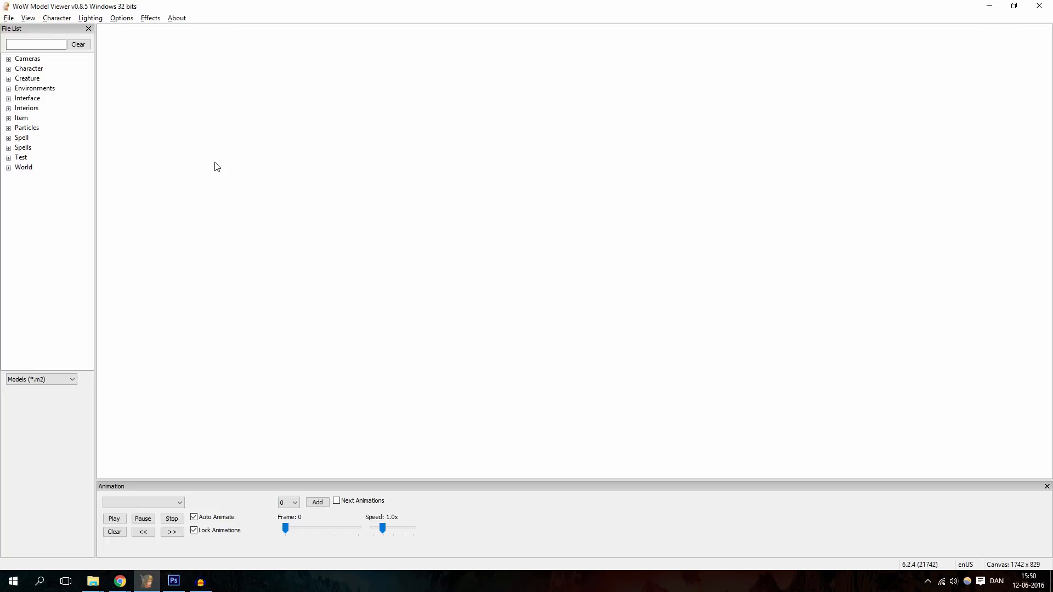
mouse_move(112, 170)
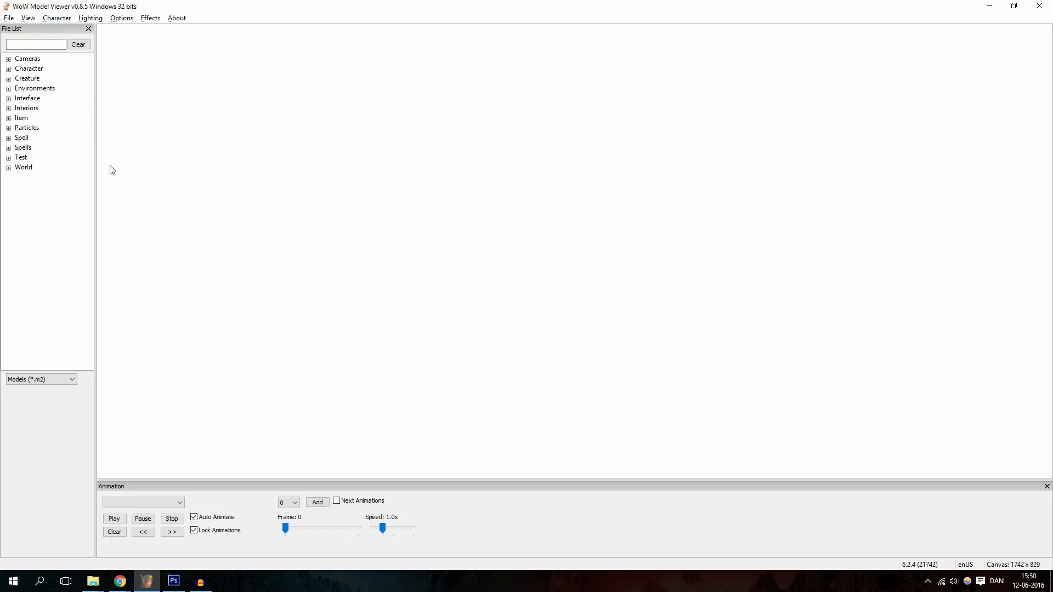
mouse_move(176, 317)
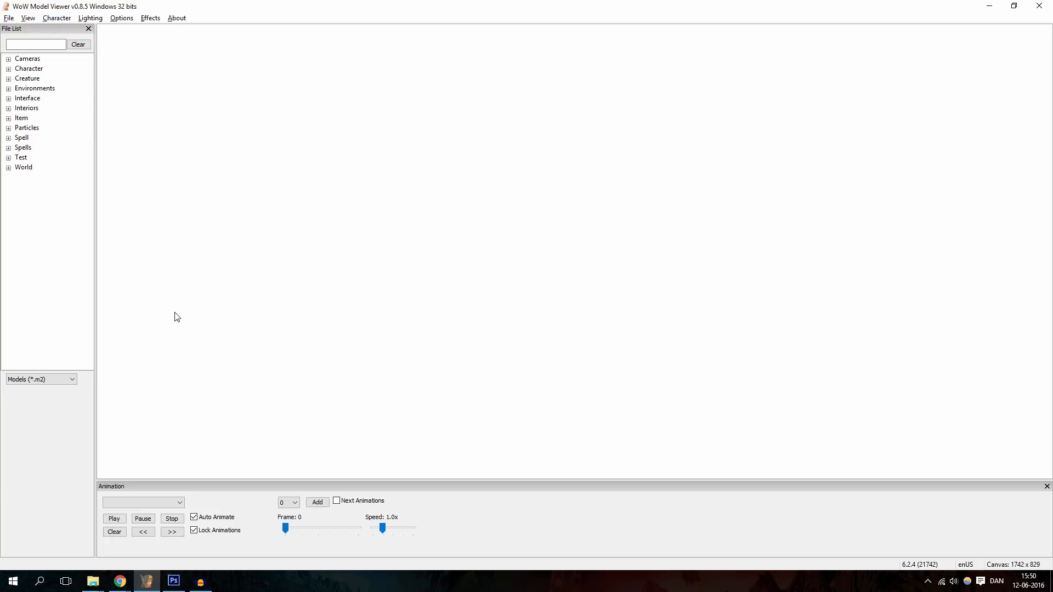
- Copy the Kingslayer Orkus Wowhead page URL from the address bar
click(119, 581)
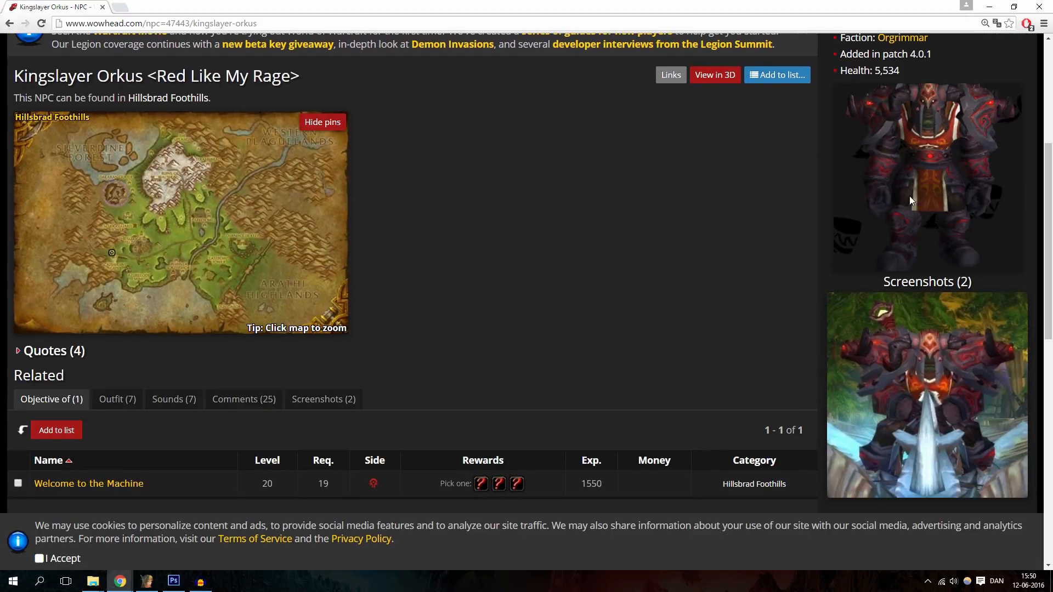
scroll(up, 3)
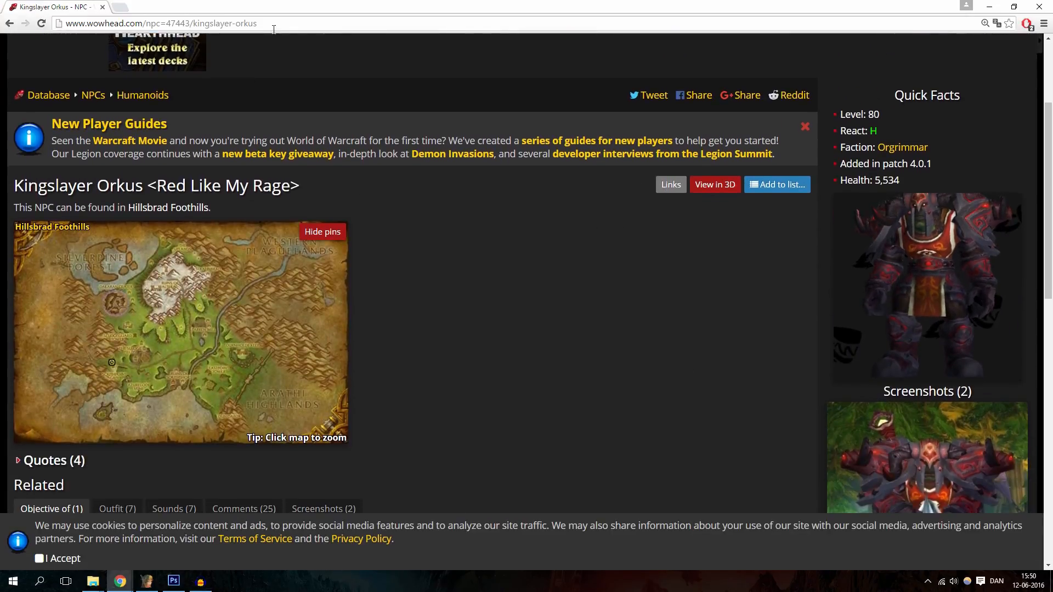
click(159, 23)
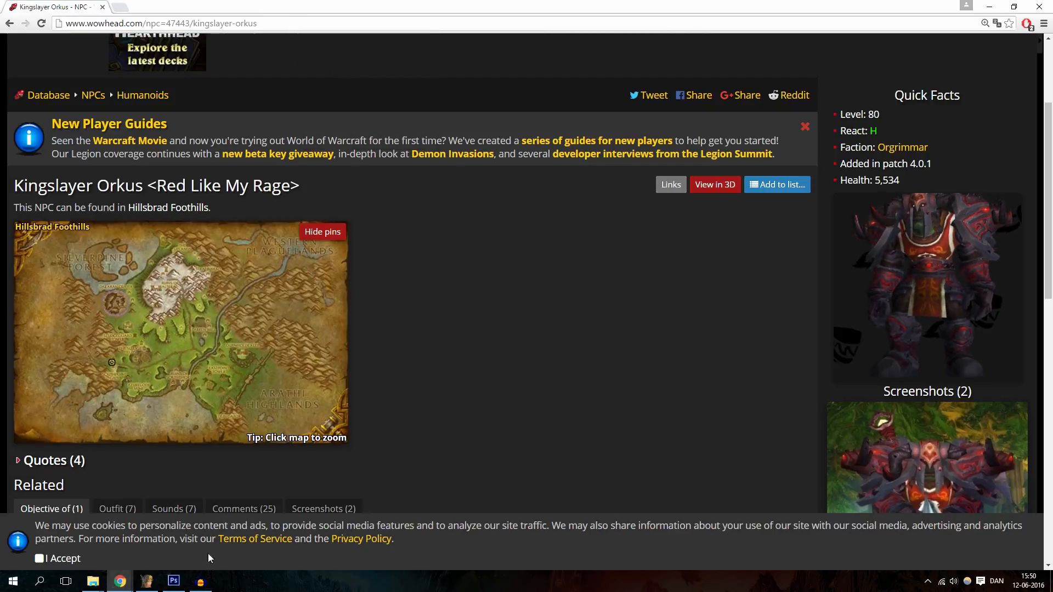
- Return to WoW Model Viewer and open the Character menu's loading options
click(146, 581)
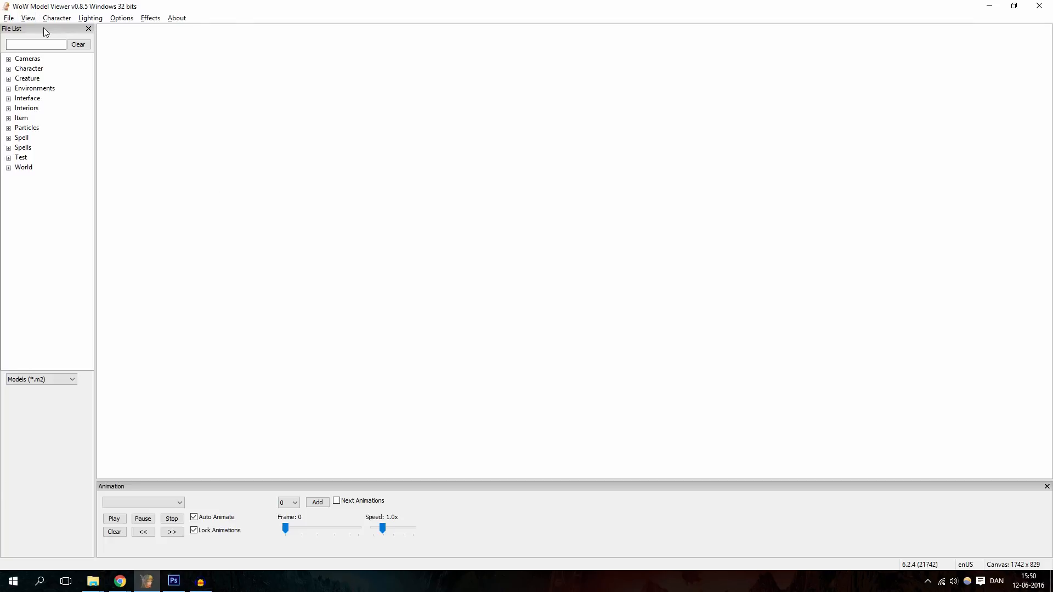
click(56, 17)
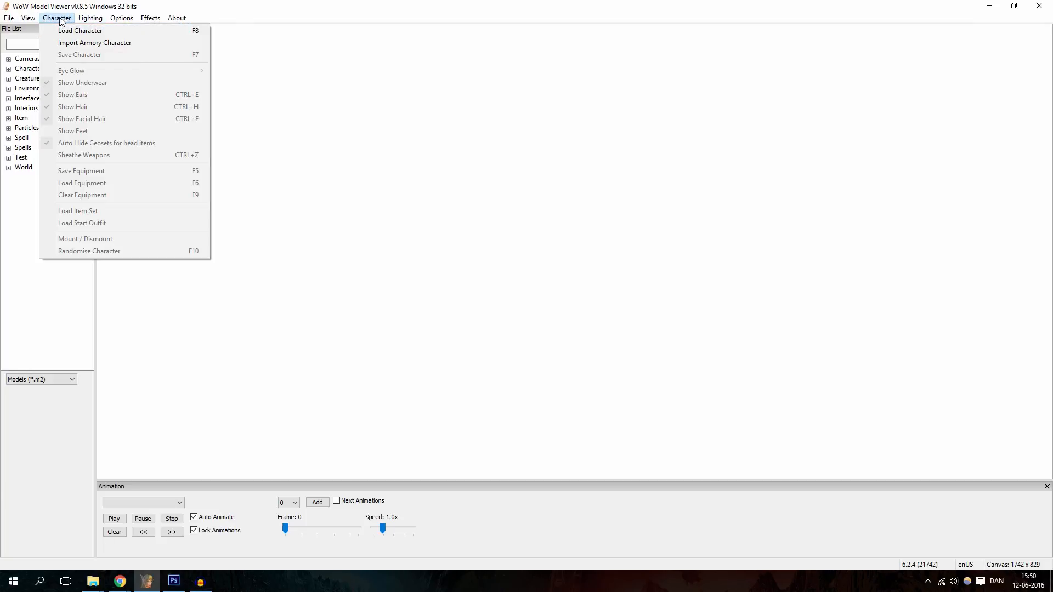
mouse_move(94, 42)
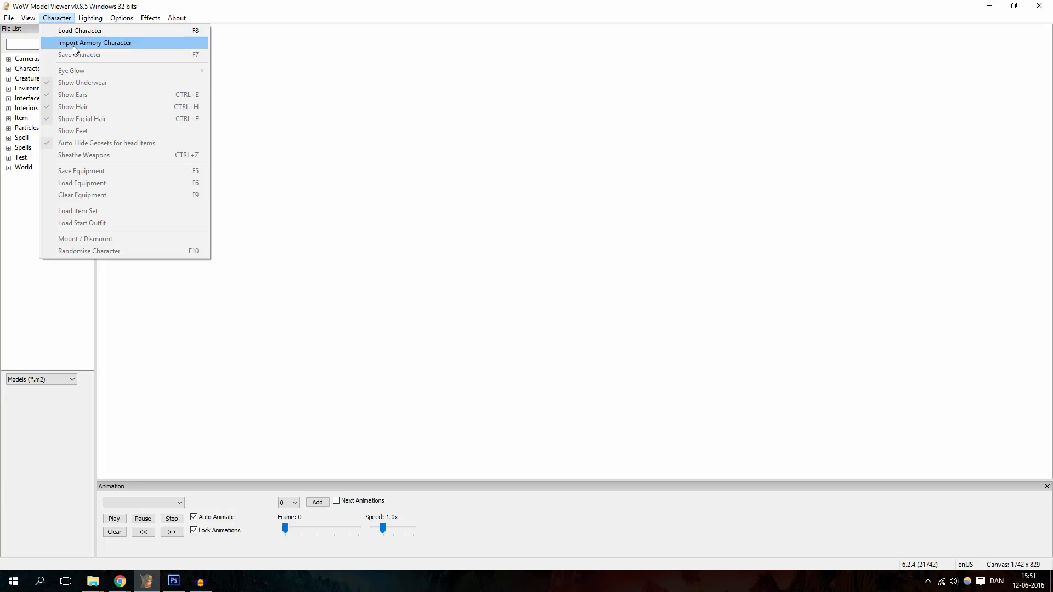
mouse_move(80, 30)
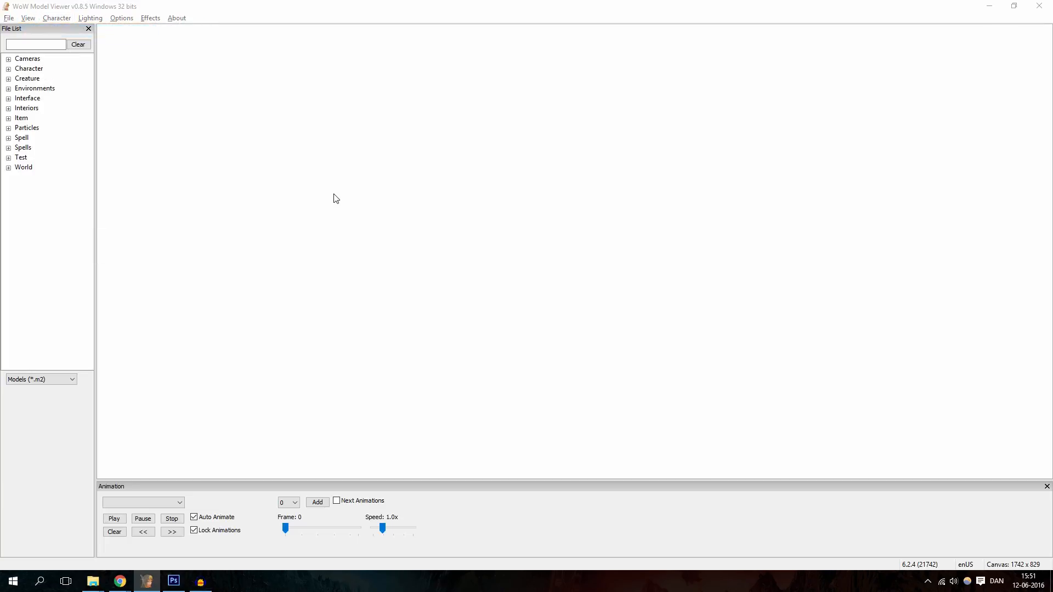
mouse_move(135, 342)
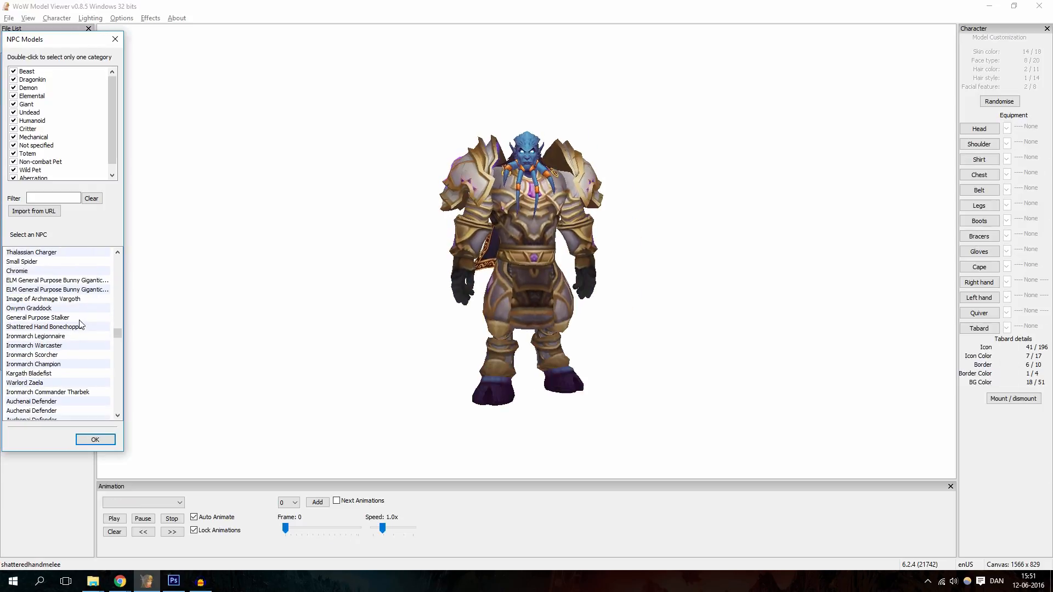
- Preview the Shattered Hand Bonechopper, then import Kingslayer Orkus from the pasted URL and display him
double_click(45, 326)
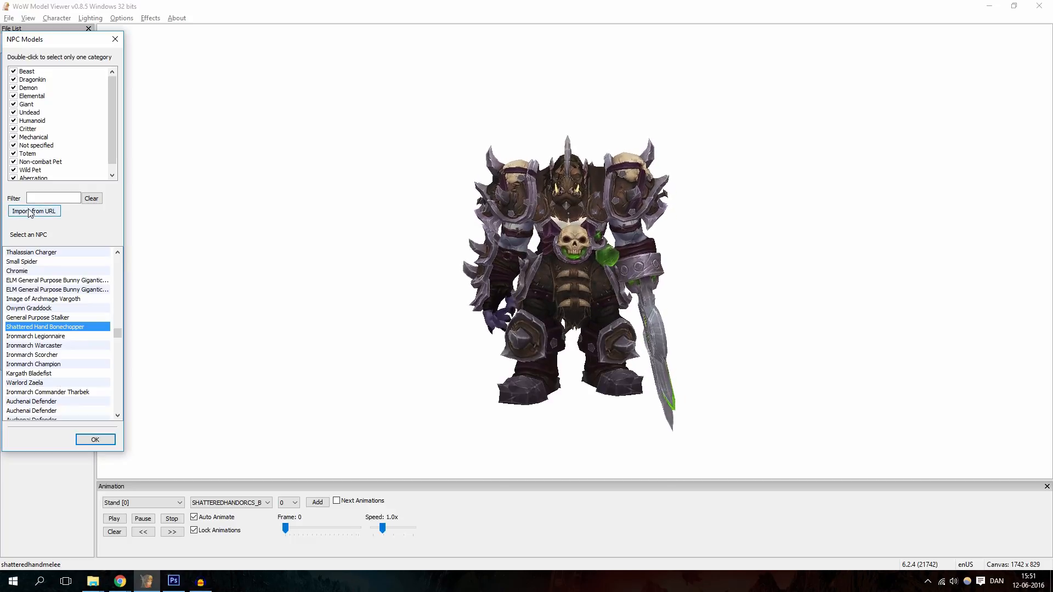
click(34, 210)
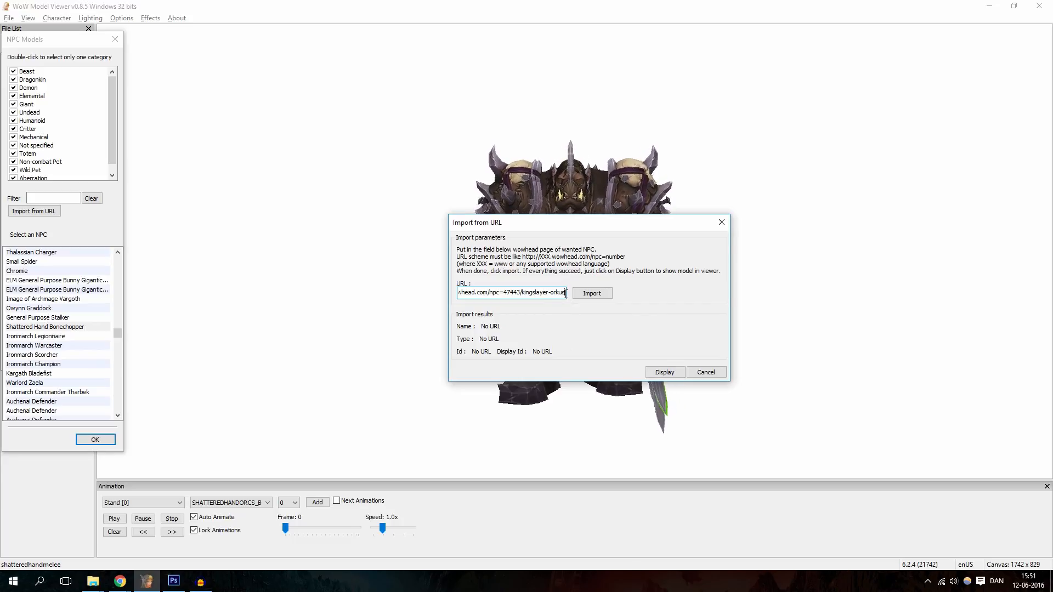
click(591, 293)
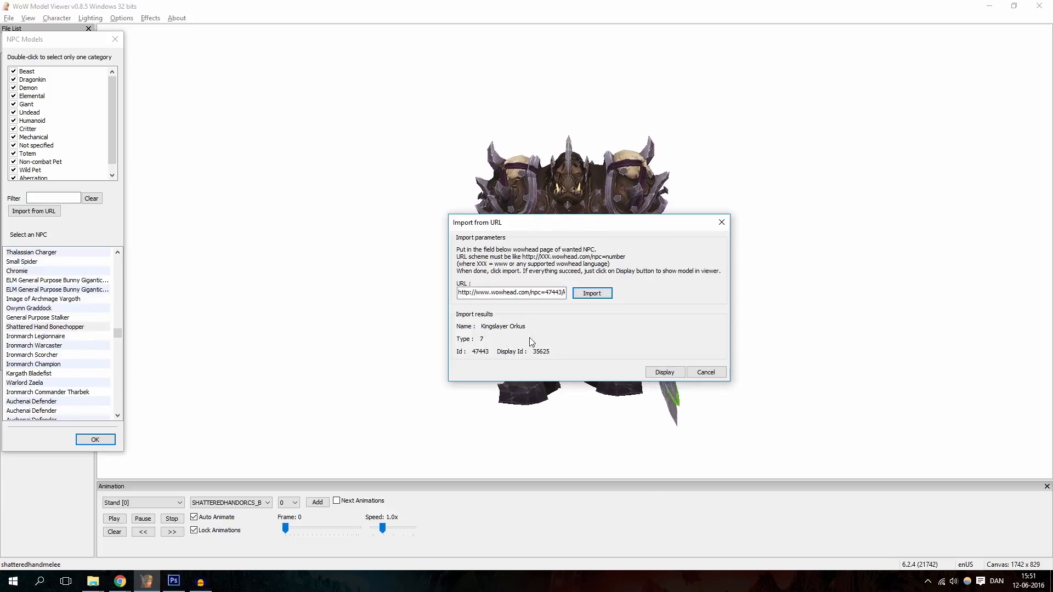
click(664, 372)
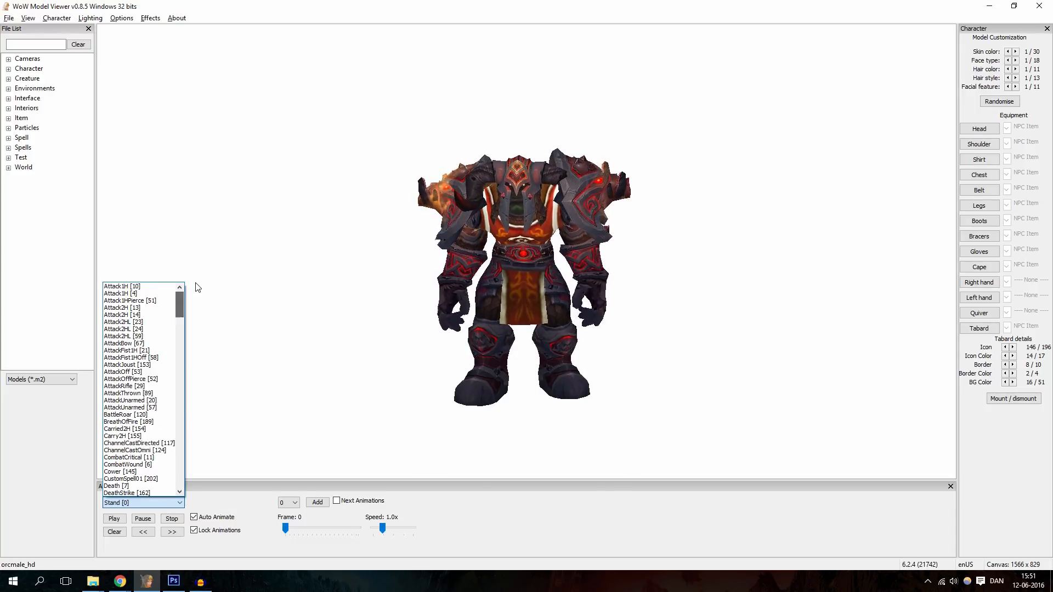
- Try several animations and pose the orc in FlyingKickStart
click(125, 314)
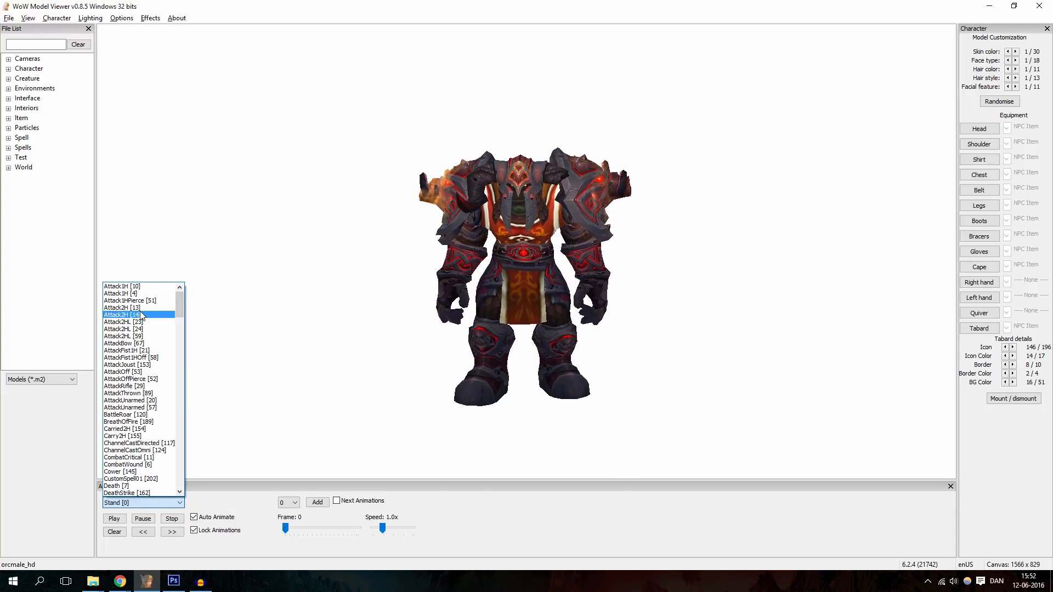
click(128, 407)
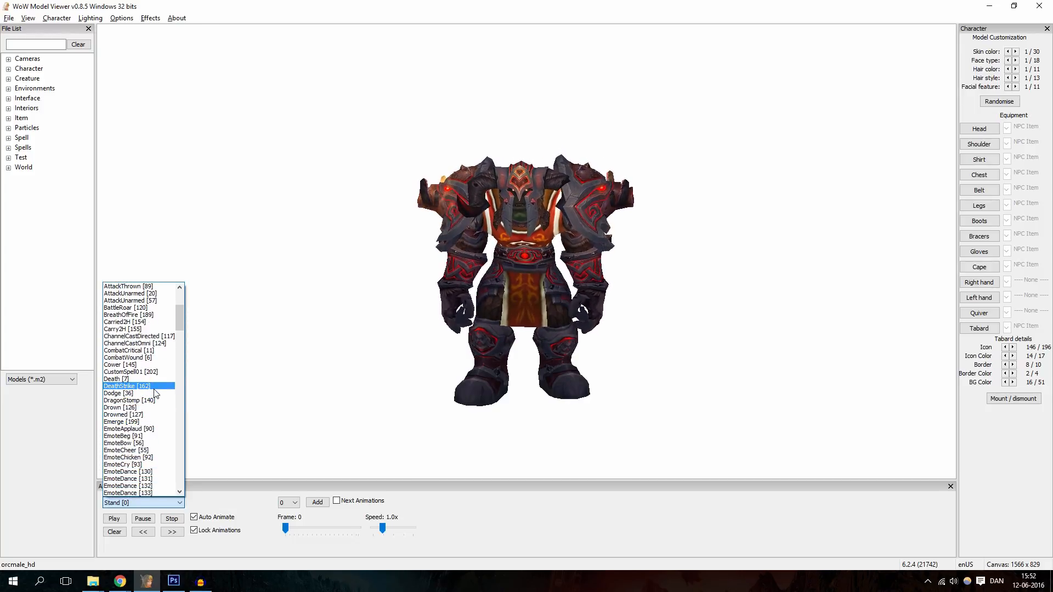
click(132, 407)
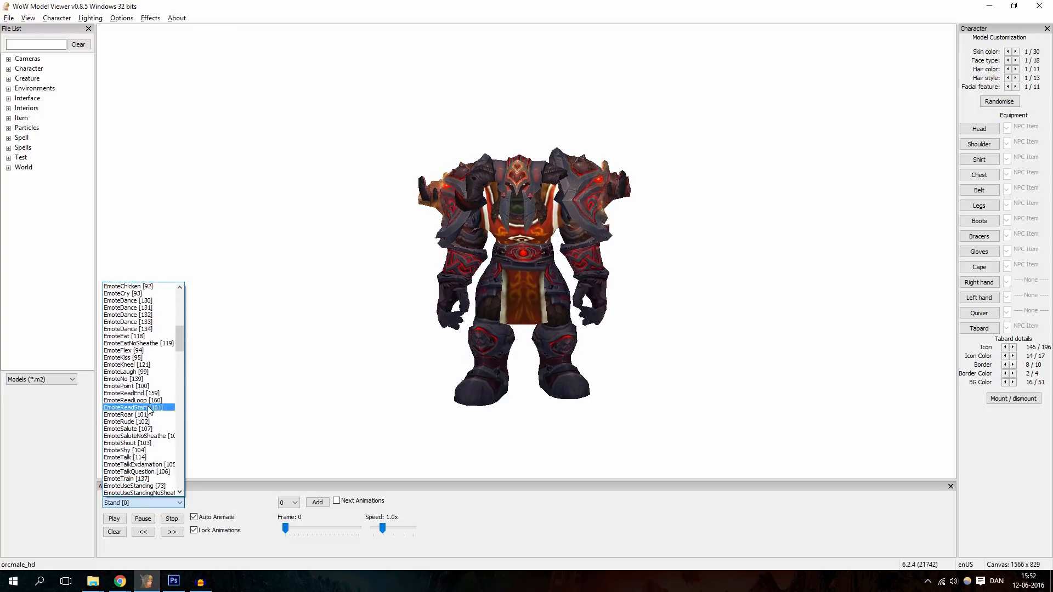
scroll(down, 3)
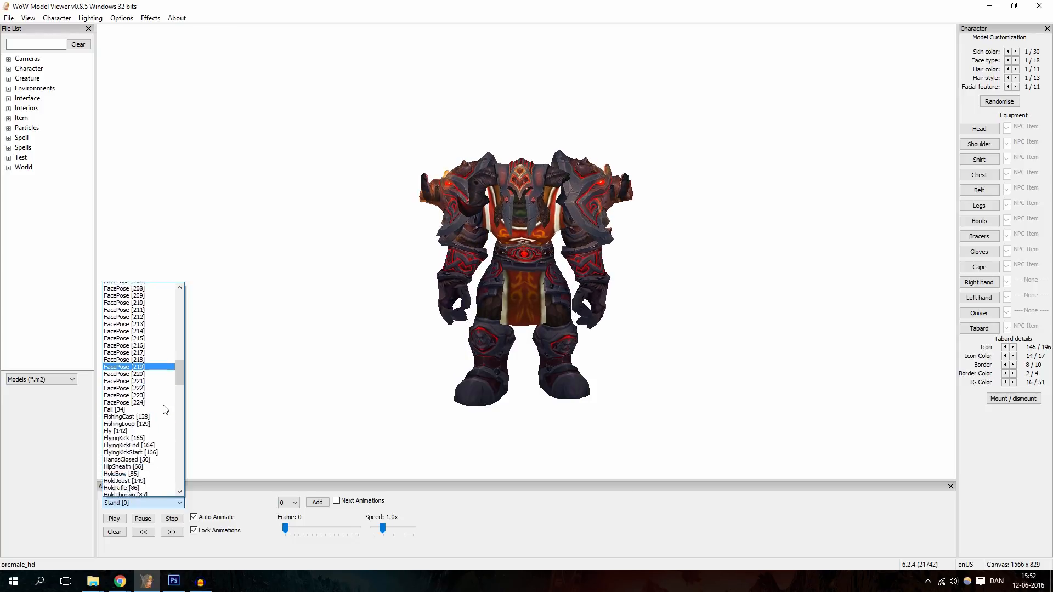
click(128, 452)
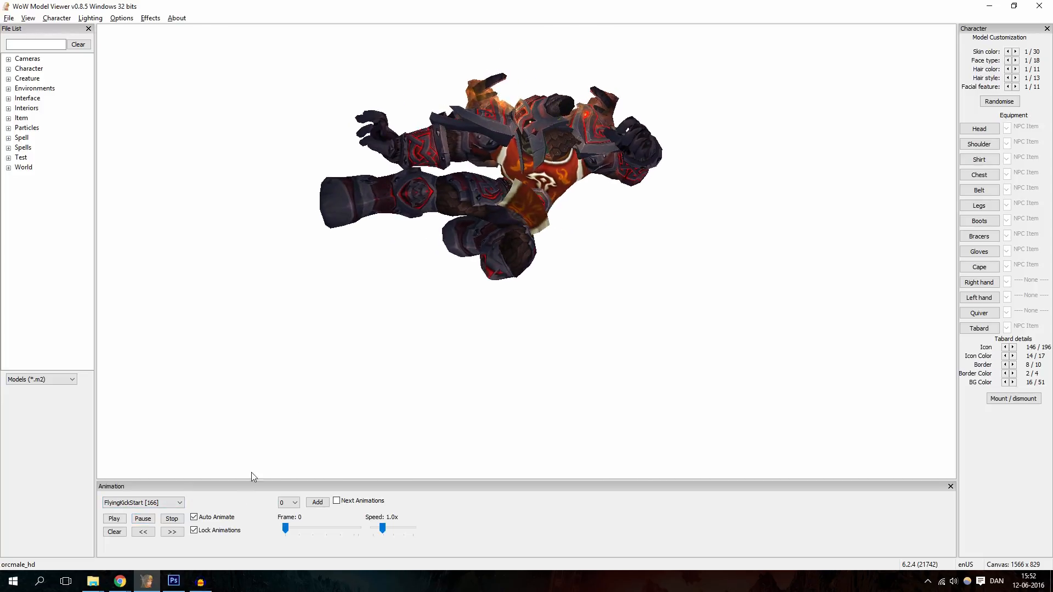
- Reopen the animation list and try the Meditate animation
click(172, 532)
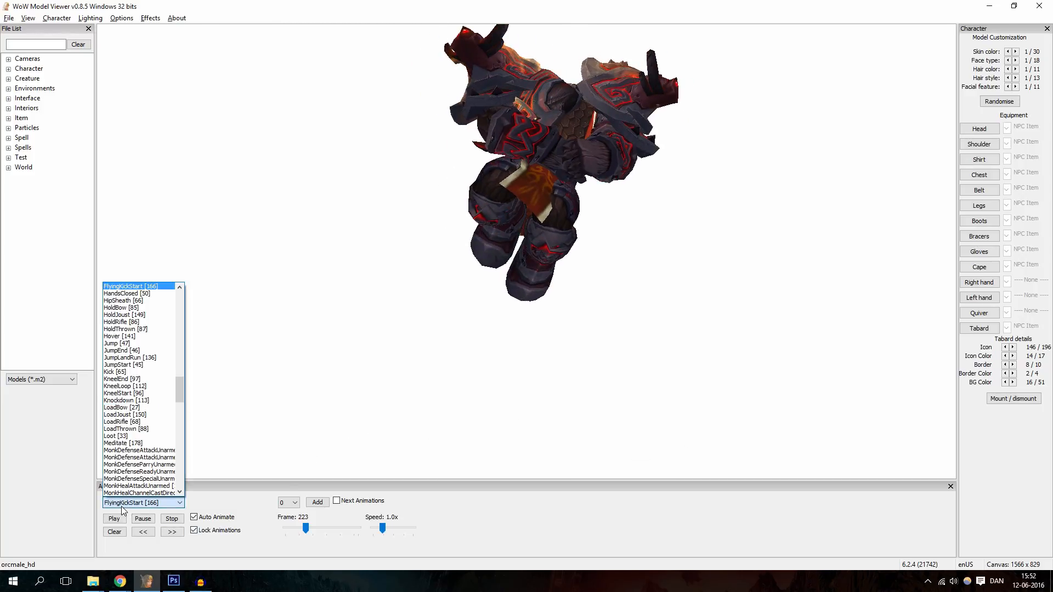
click(121, 442)
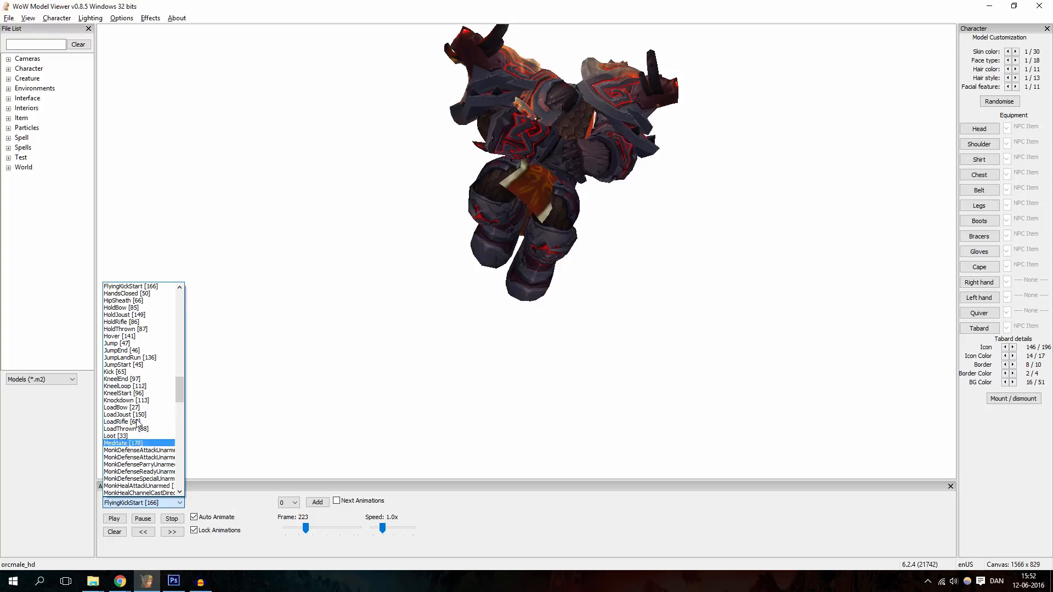
click(141, 502)
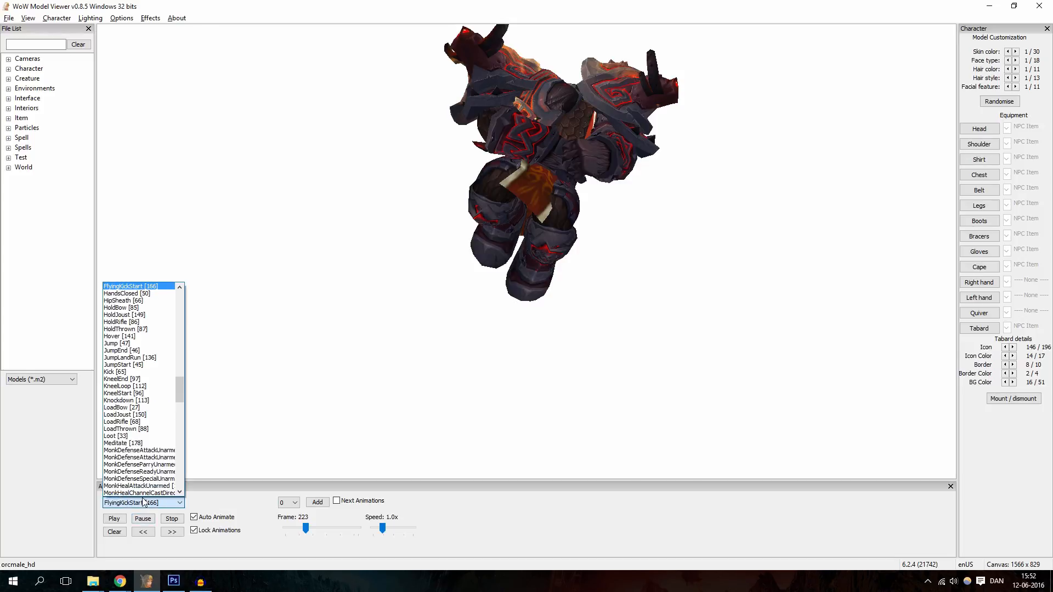
scroll(up, 3)
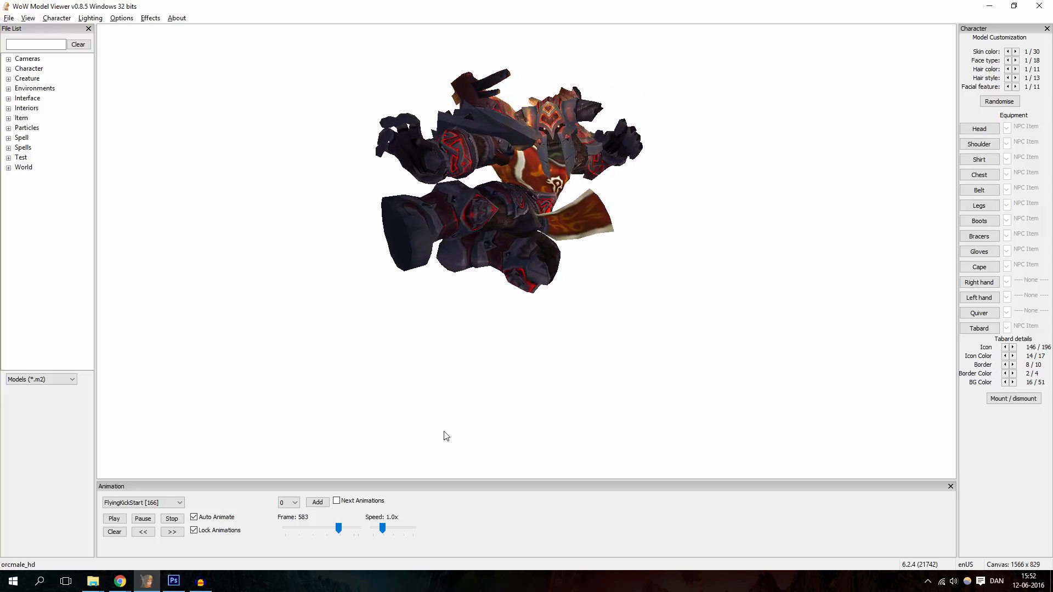
mouse_move(269, 161)
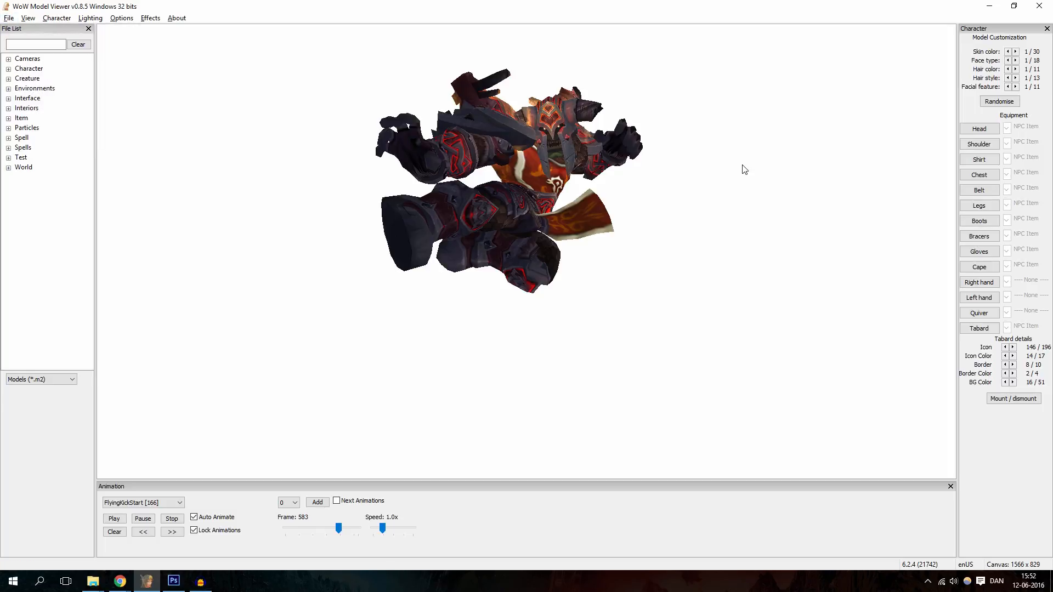
click(28, 17)
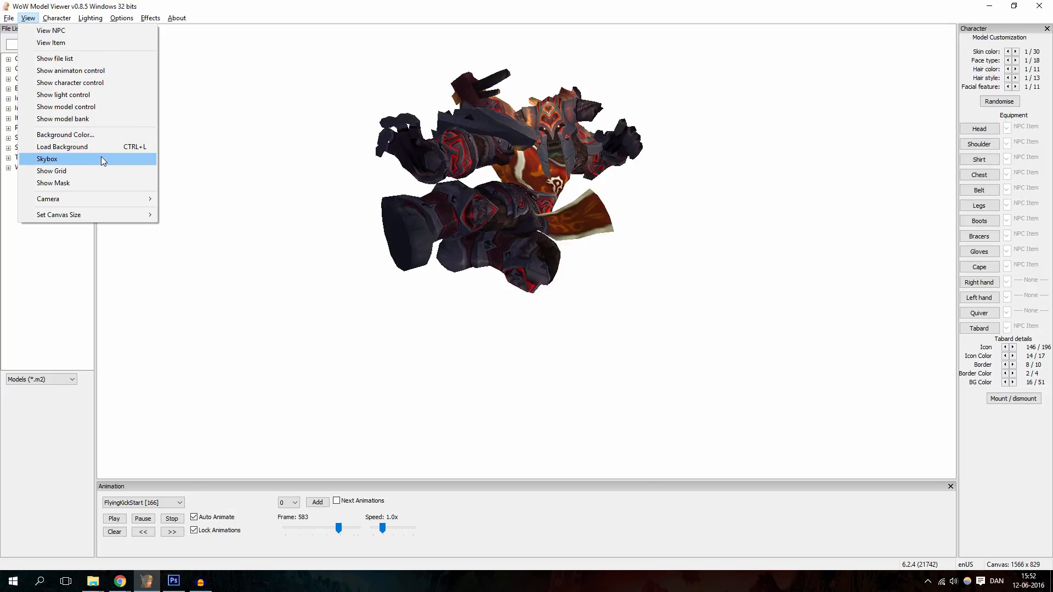
mouse_move(87, 134)
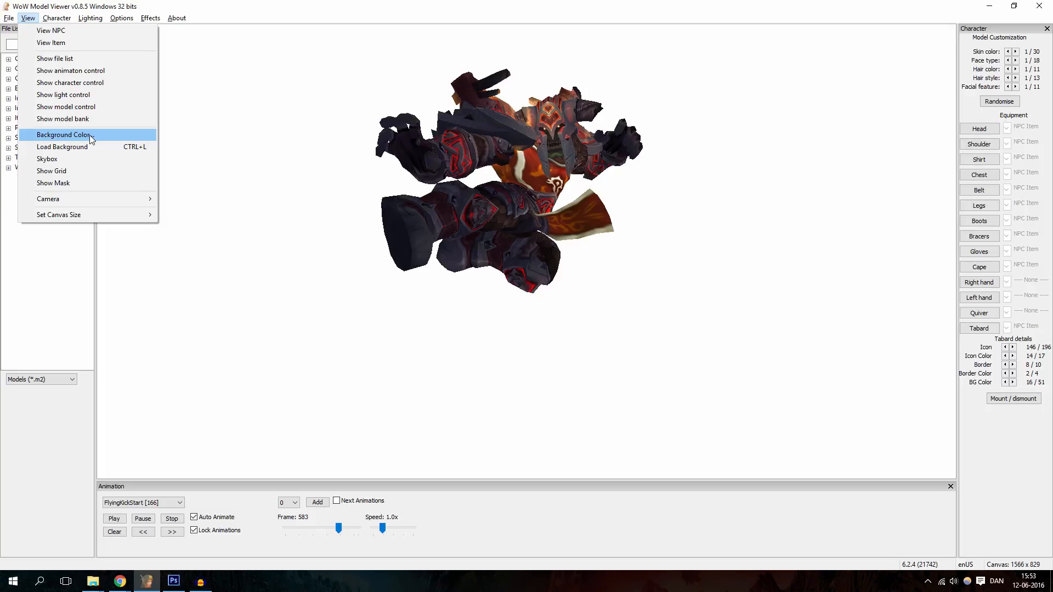
click(63, 135)
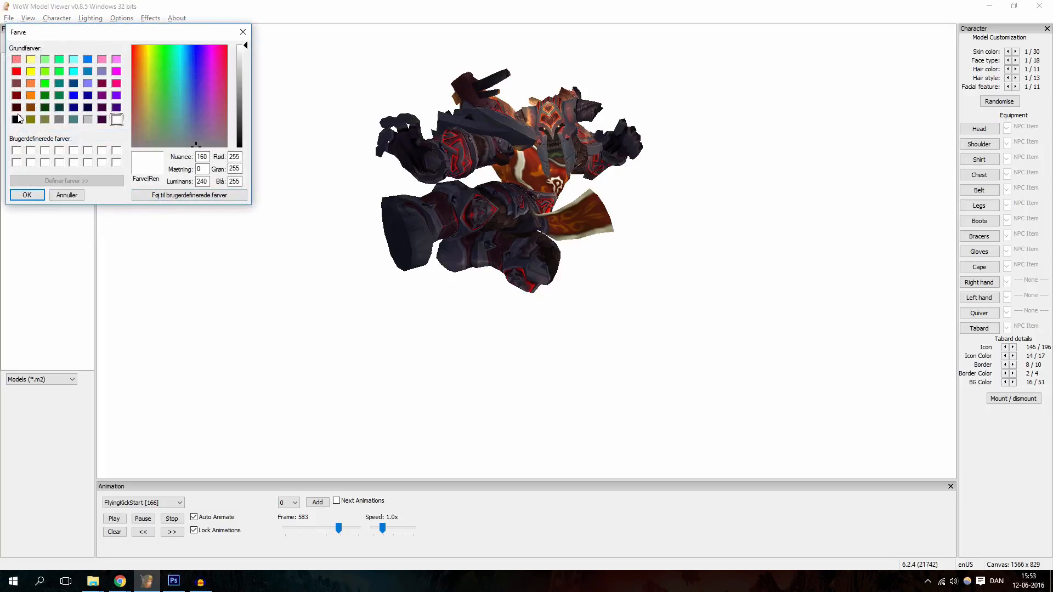
click(17, 119)
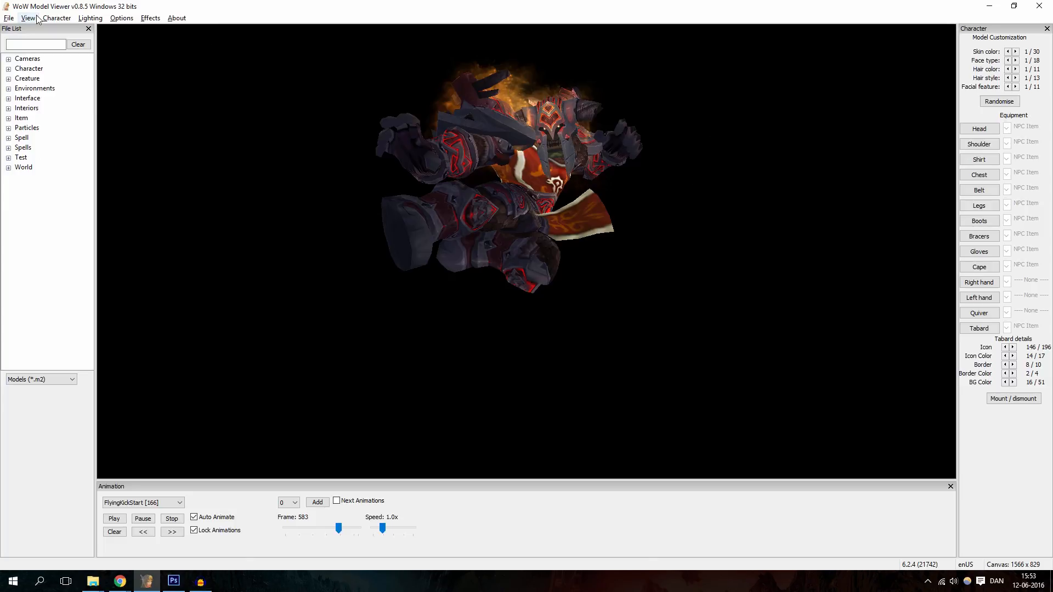
click(28, 18)
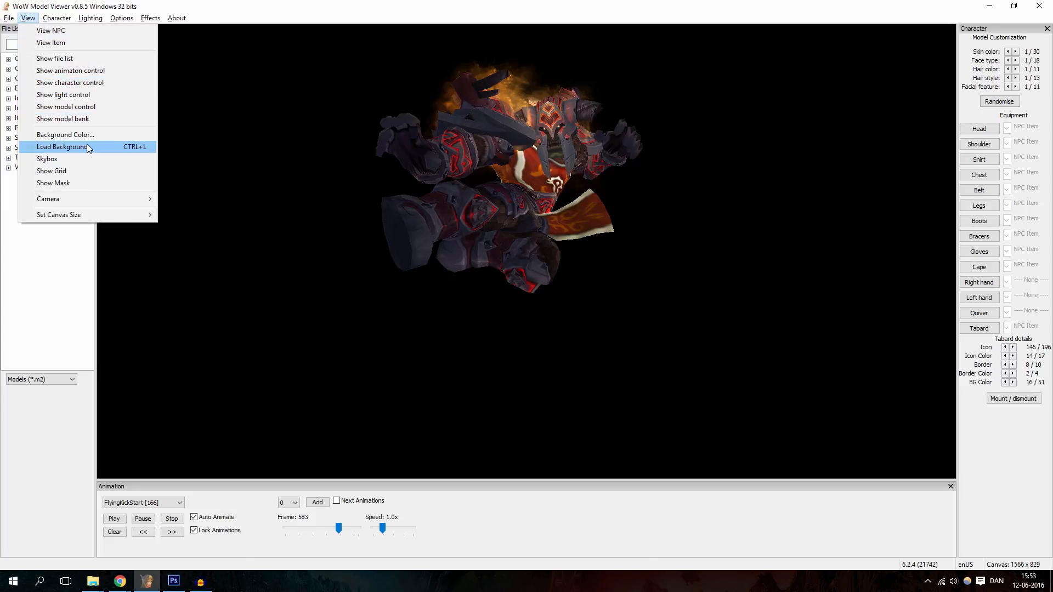
click(65, 134)
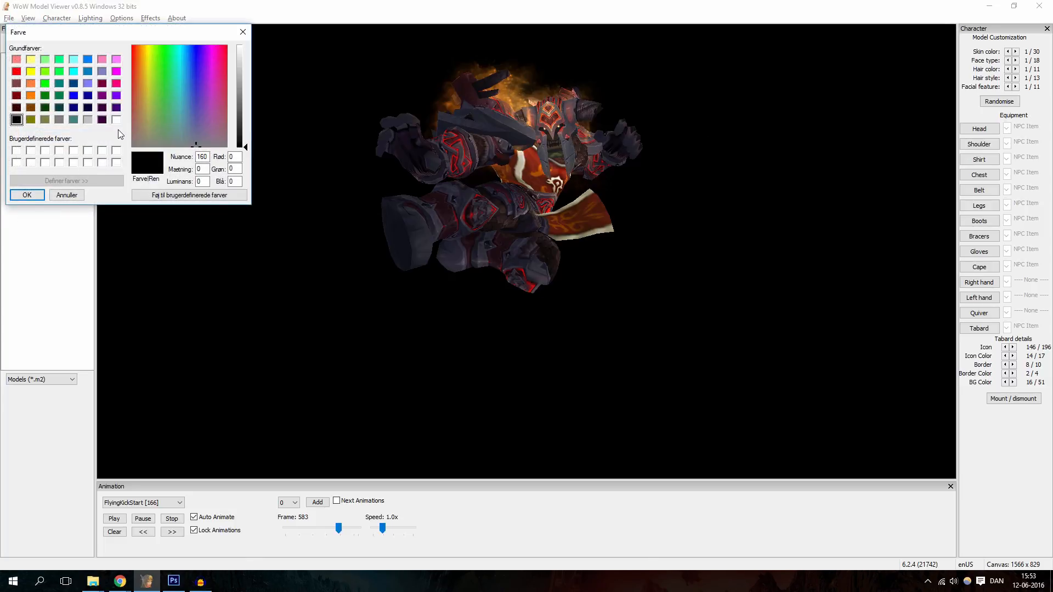
click(116, 119)
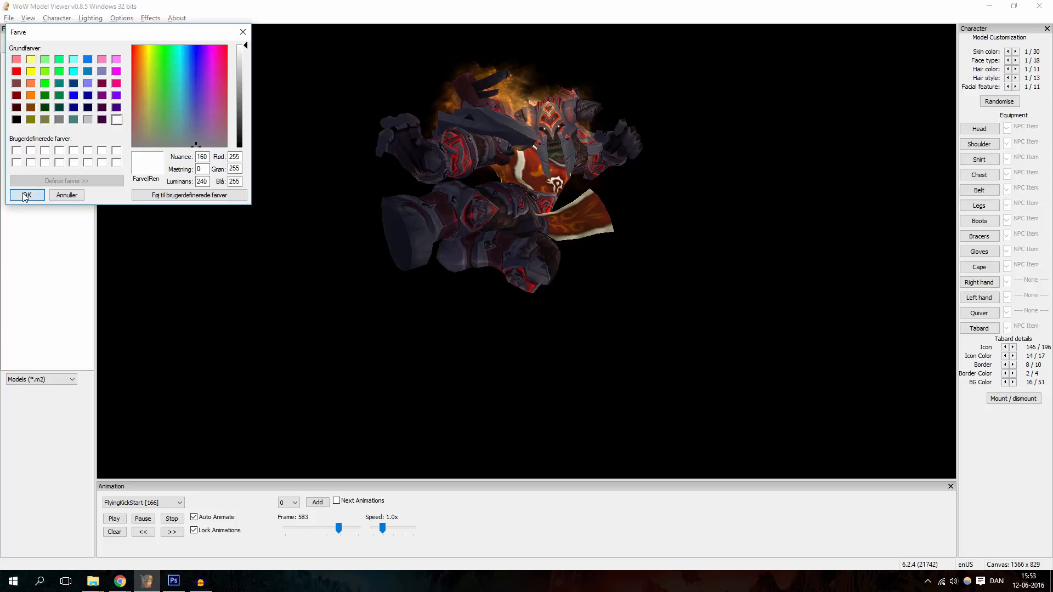
click(27, 195)
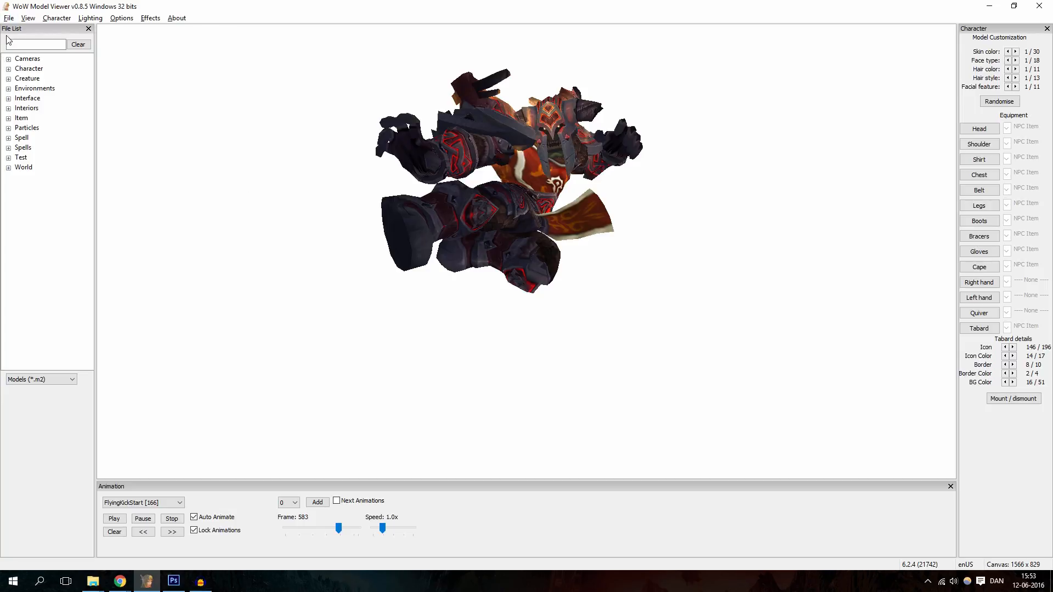
- Save a sized screenshot of the orc as a TGA image
click(9, 17)
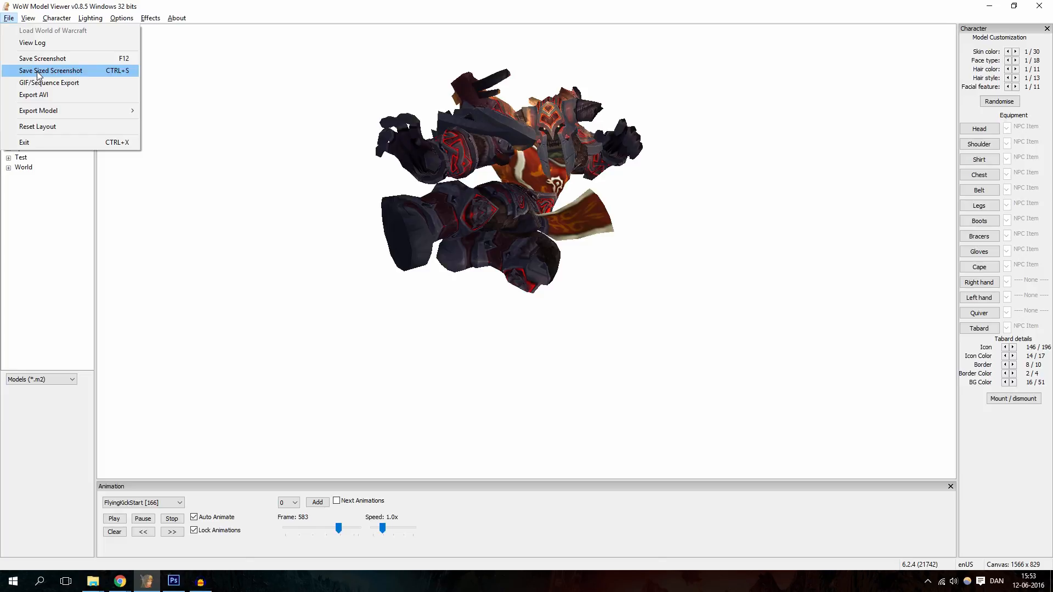
click(50, 70)
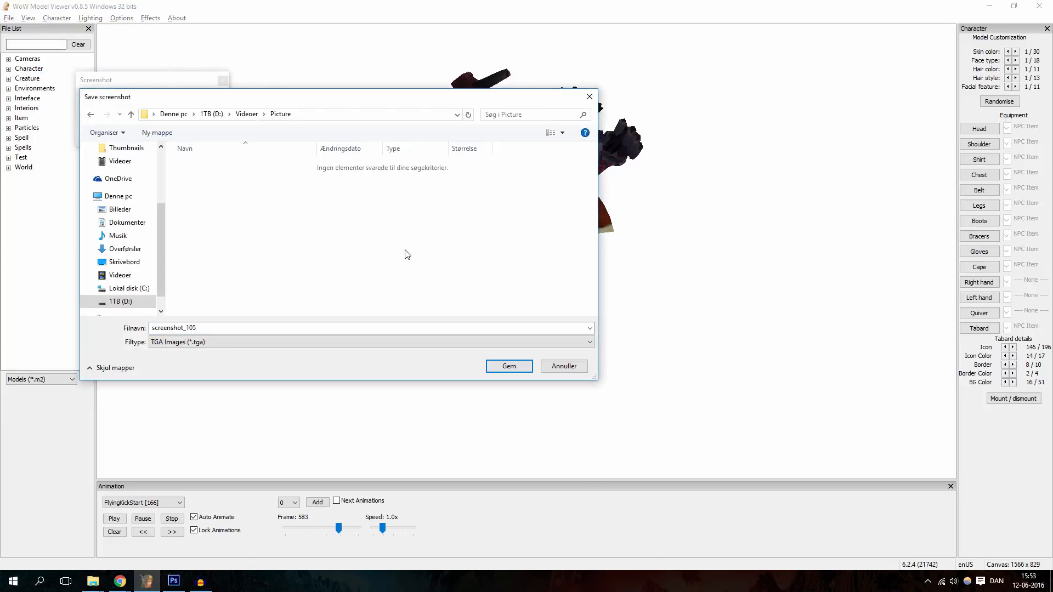
mouse_move(229, 351)
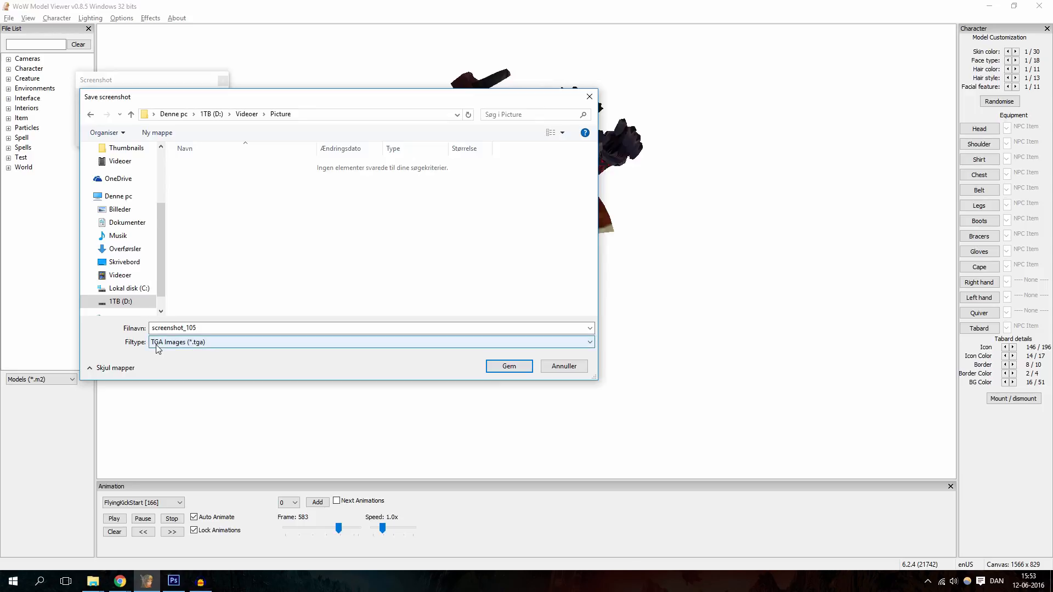
mouse_move(188, 347)
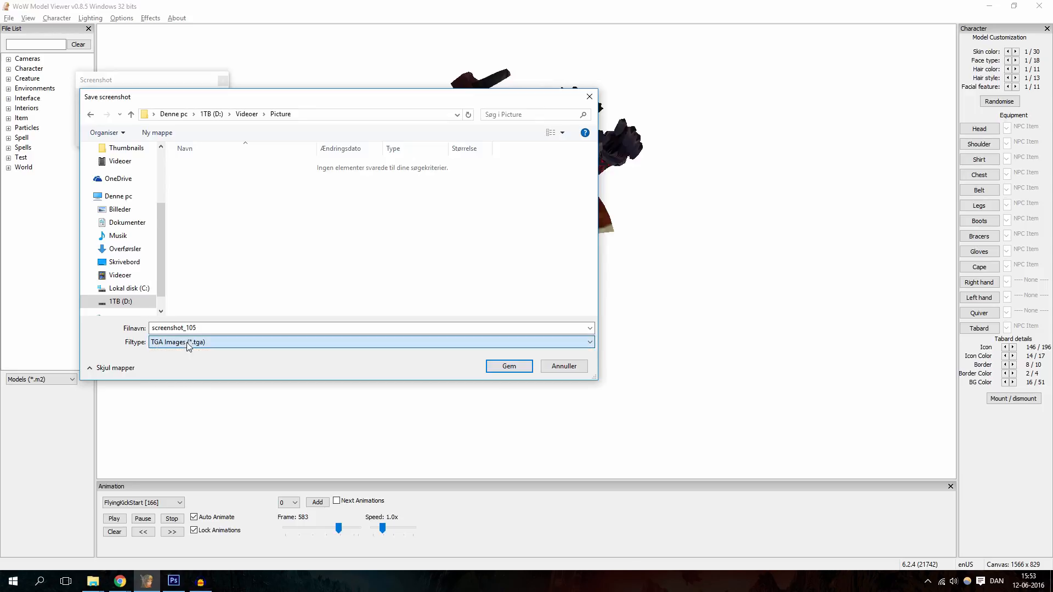
click(508, 366)
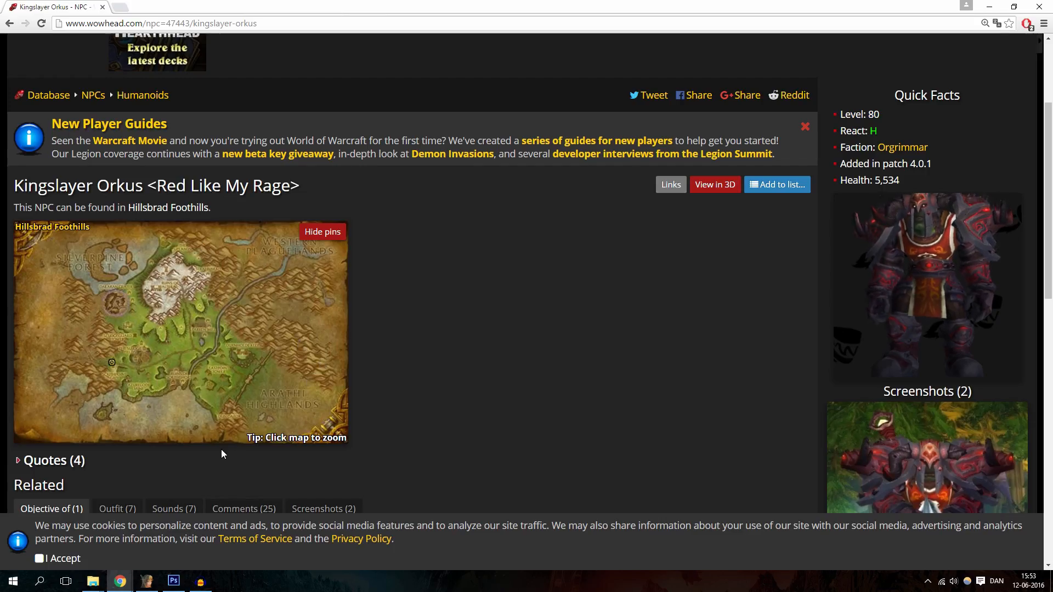
- Open the screenshot_105 TGA file in Photoshop CS6
click(174, 581)
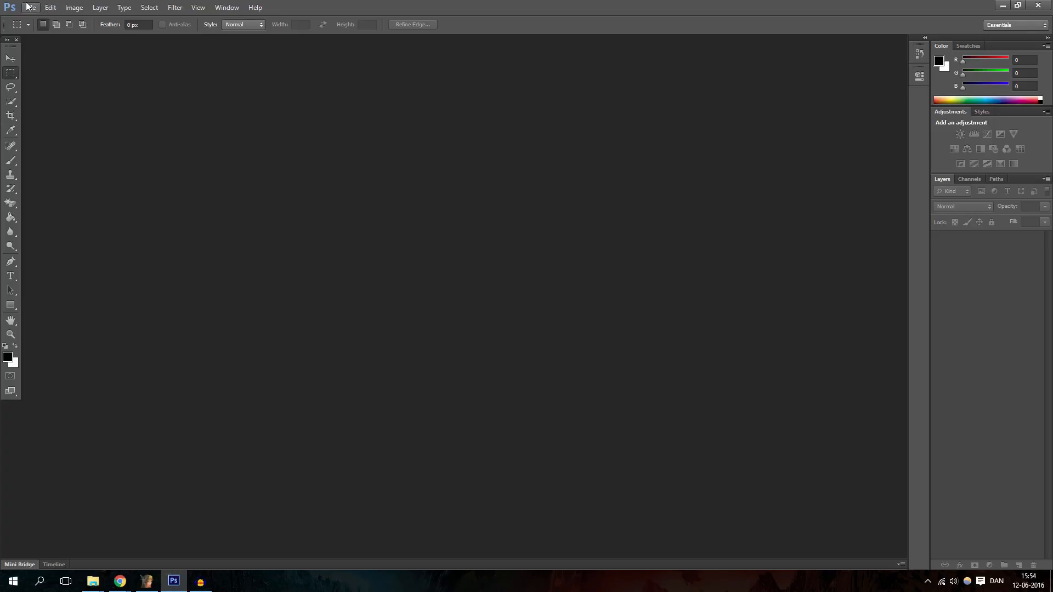
click(30, 7)
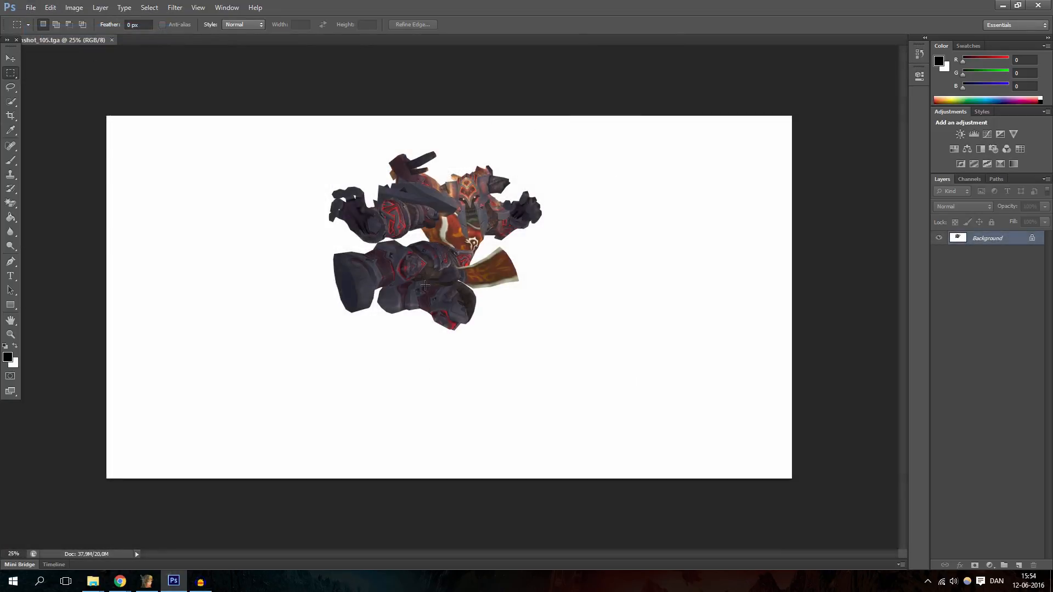
click(11, 204)
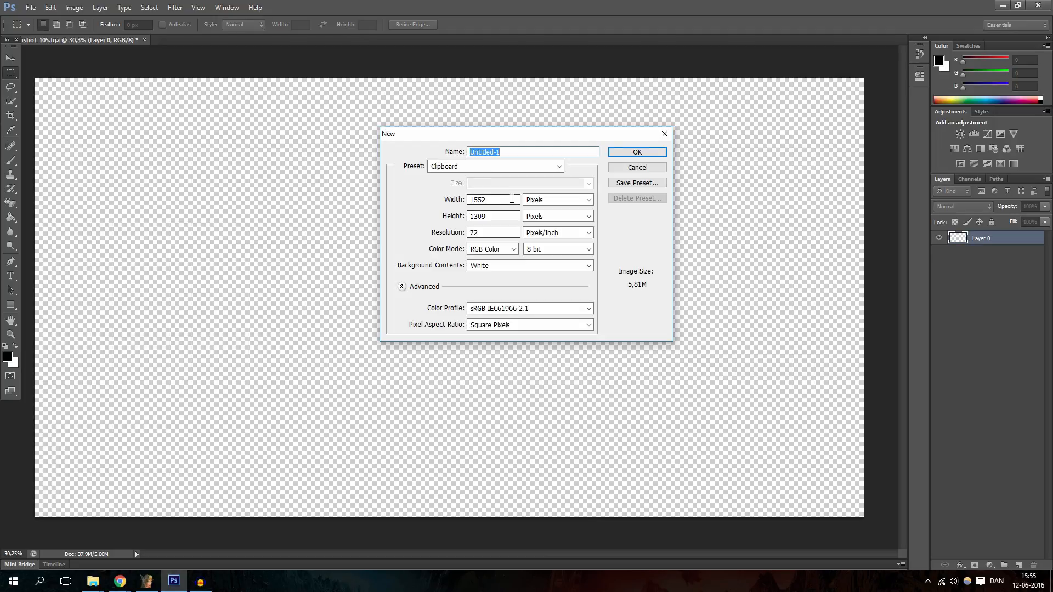
- Create a new 1280×720 pixel document
text(1280)
click(494, 216)
text(7)
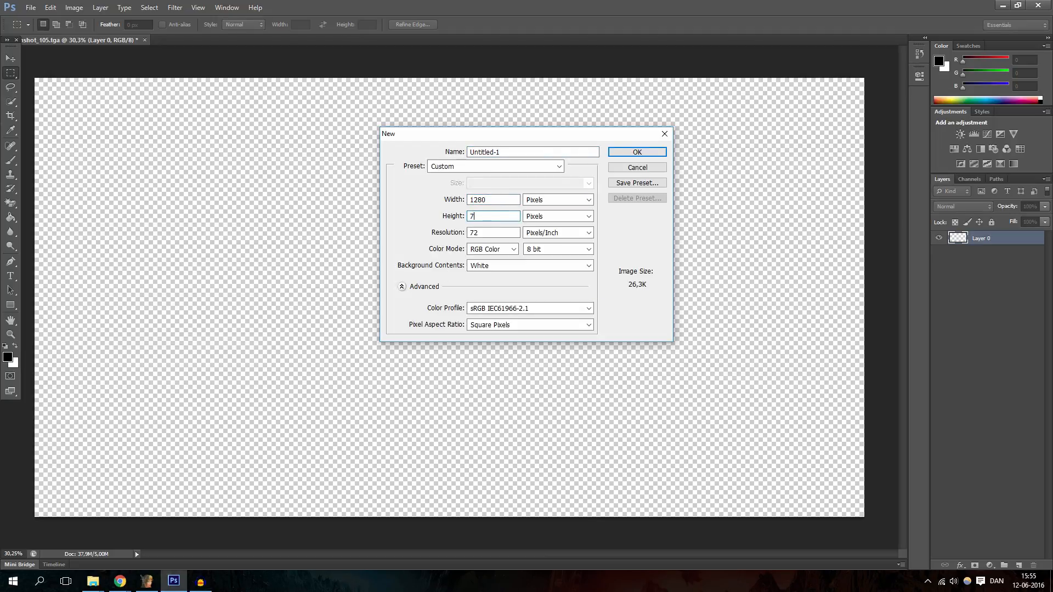
text(20)
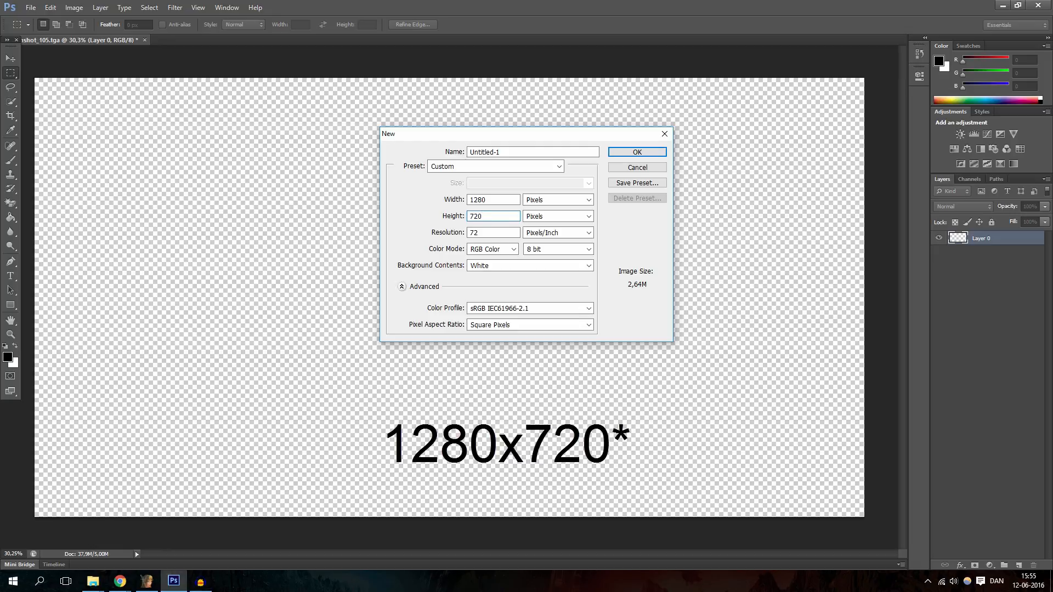
mouse_move(535, 294)
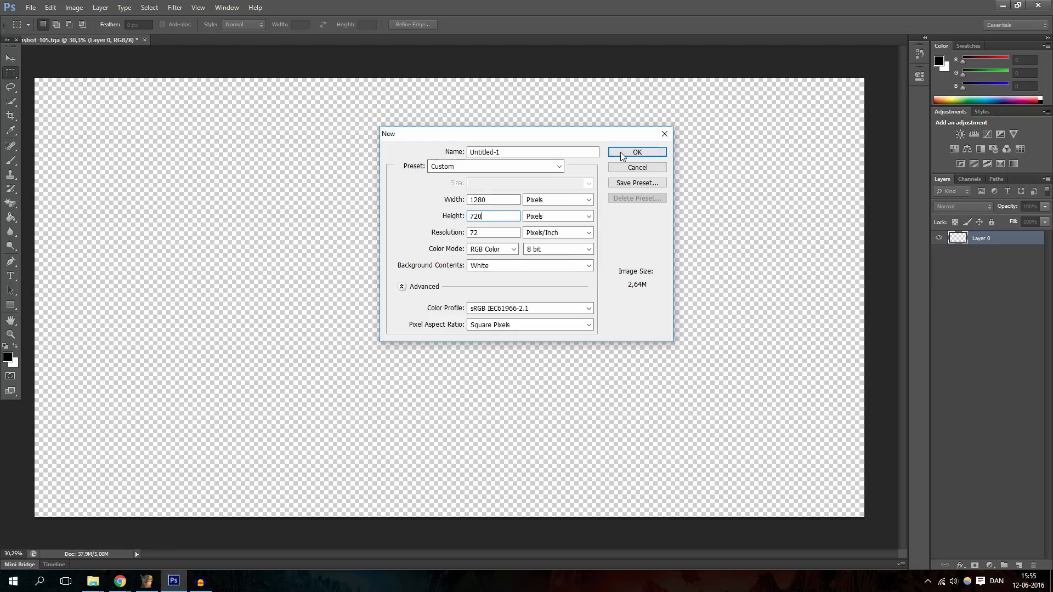
click(636, 152)
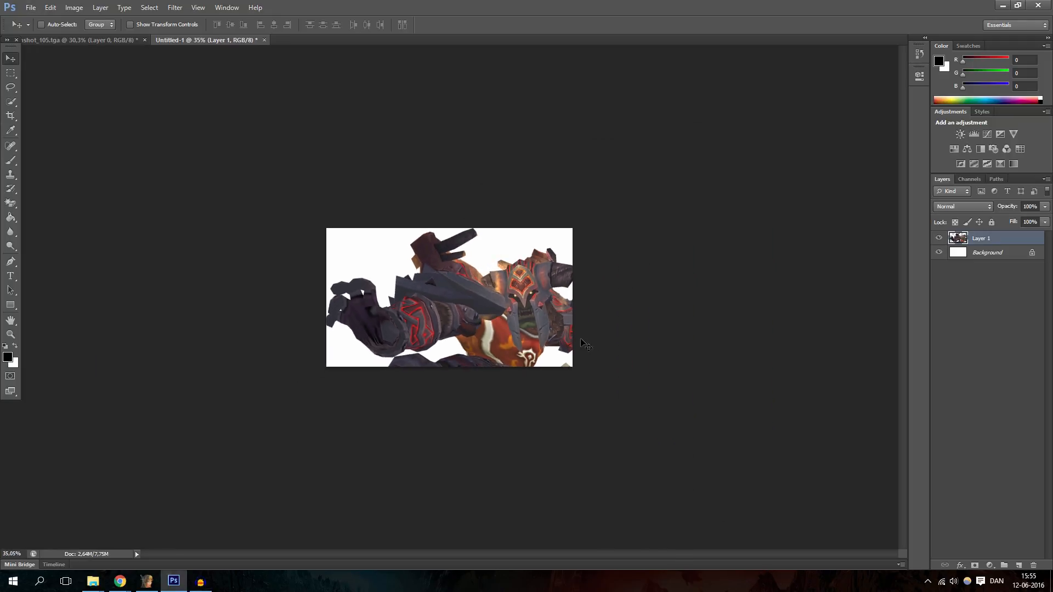
mouse_move(549, 310)
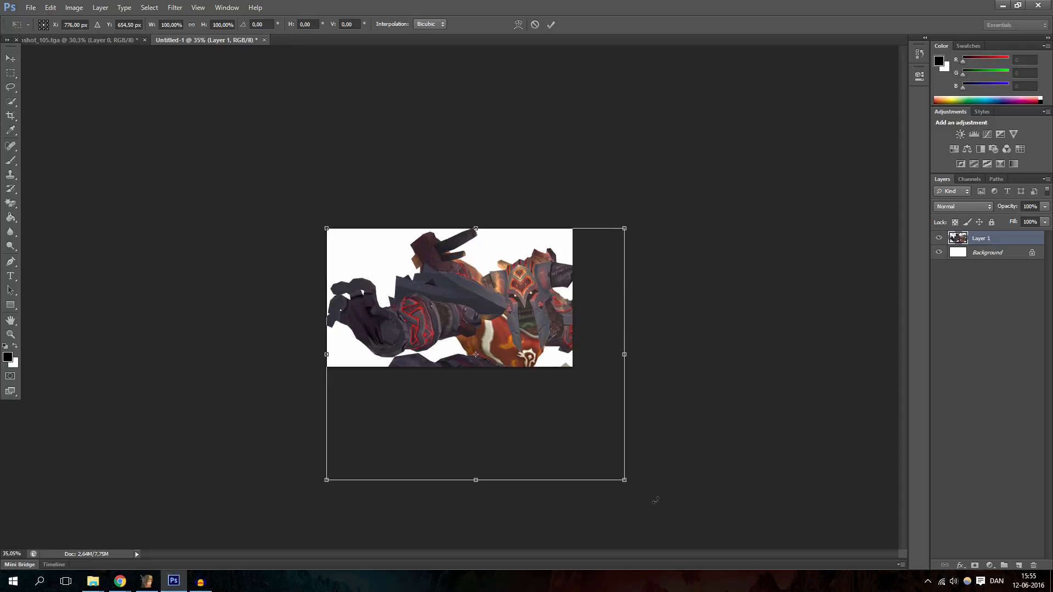
- Free Transform the orc layer to resize it and apply the transformation
key(ctrl+t)
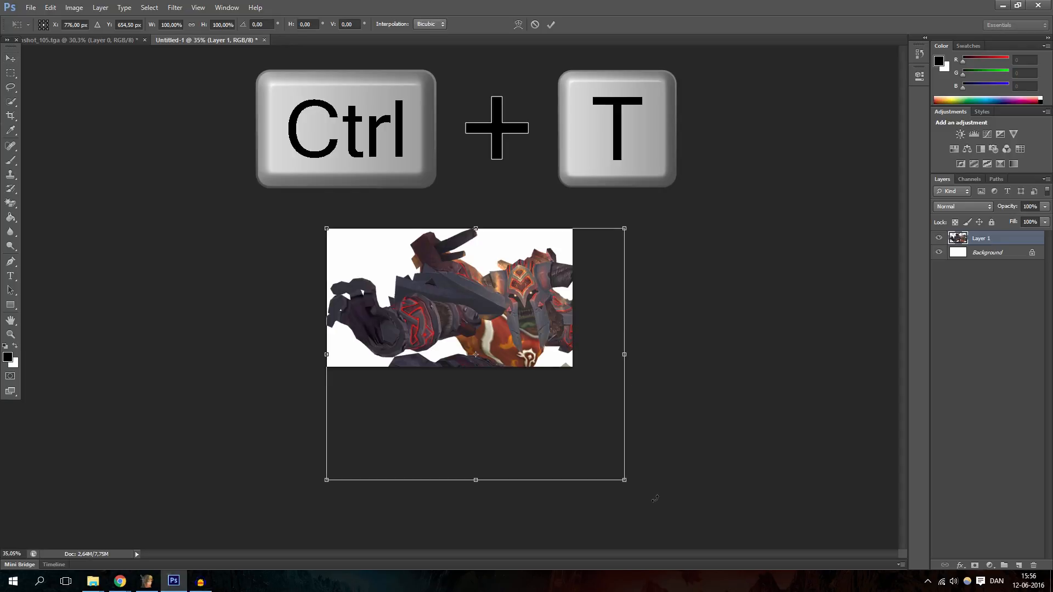
mouse_move(530, 411)
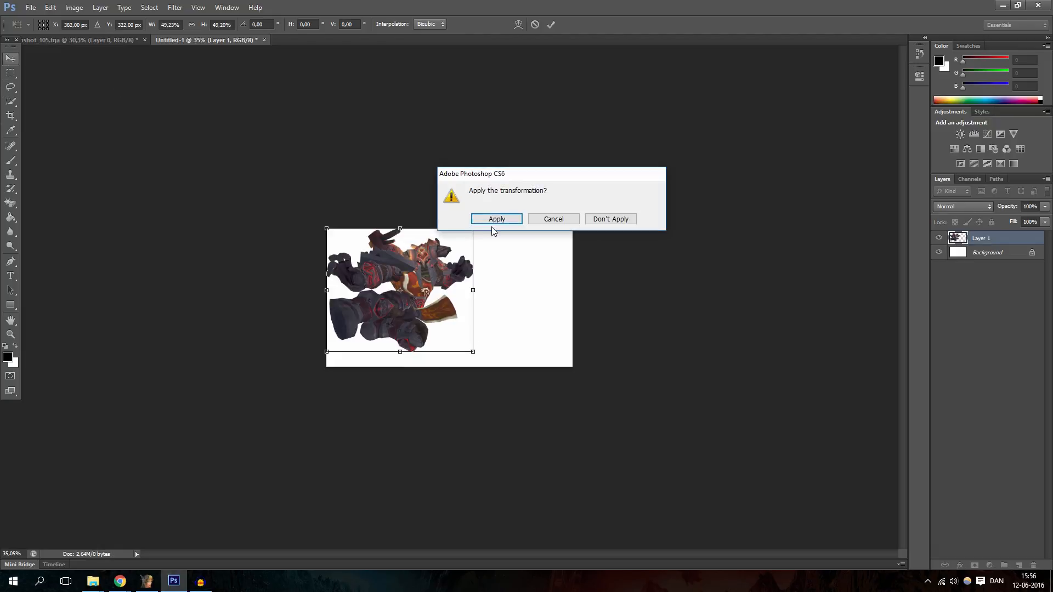
click(496, 219)
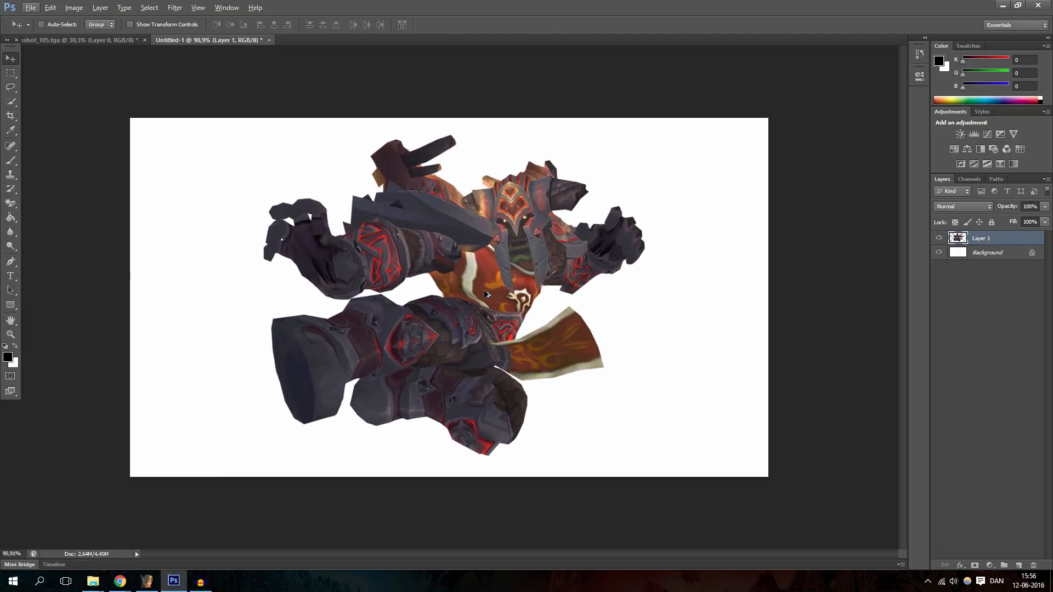
mouse_move(376, 245)
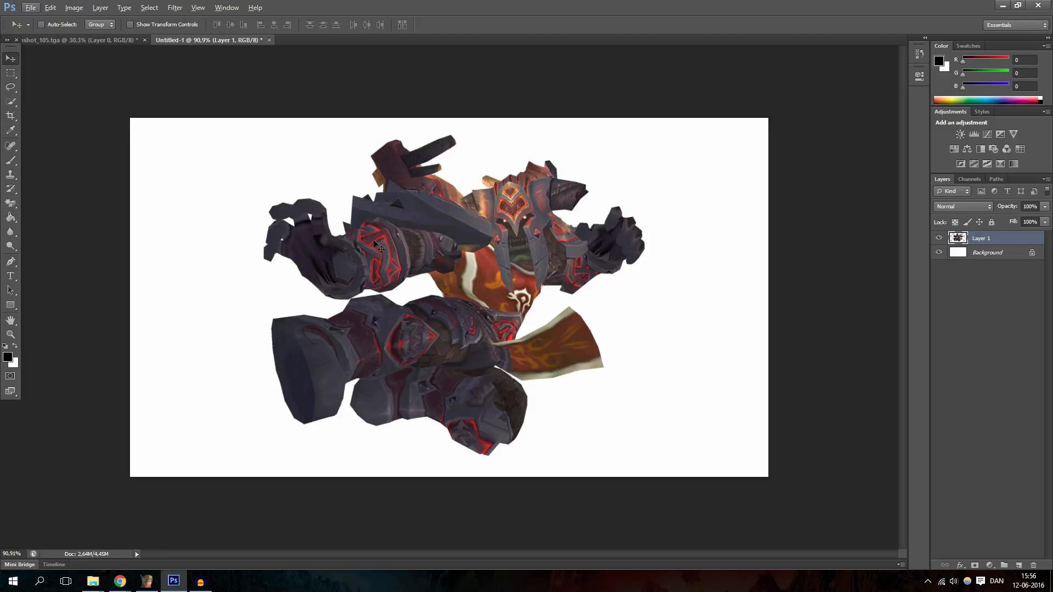
mouse_move(501, 282)
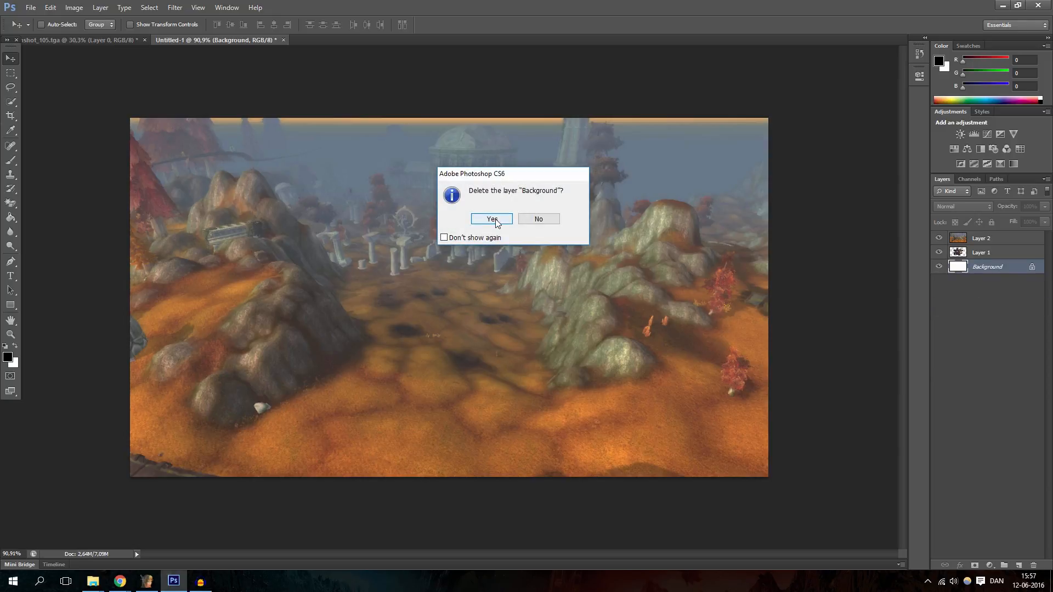
- Delete the white Background layer and move the orc layer above the landscape
click(491, 219)
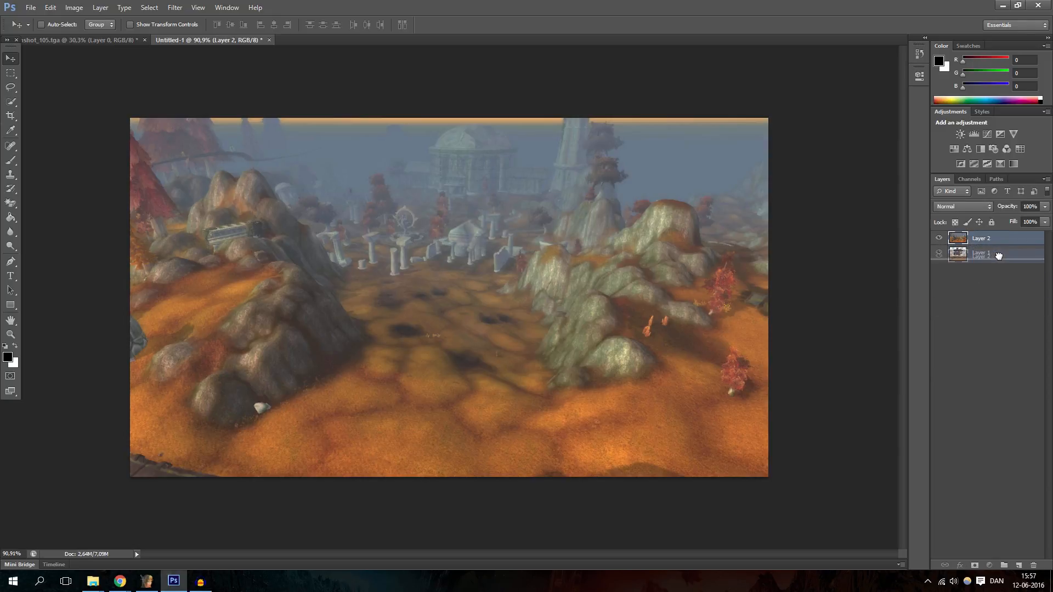
click(981, 252)
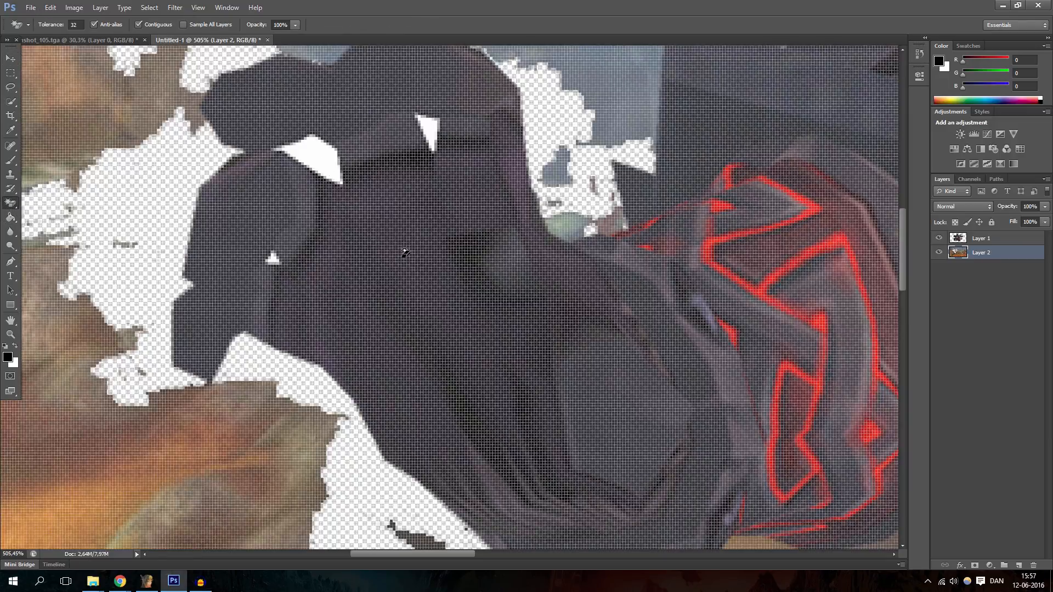
- Select and erase the leftover white patches around the orc's fists
click(981, 237)
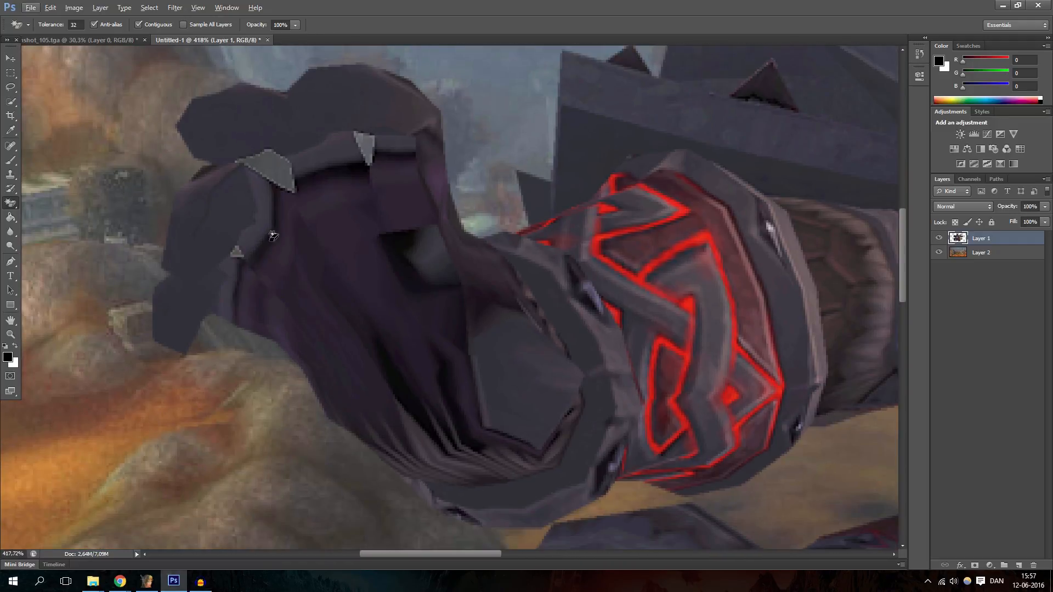
mouse_move(264, 149)
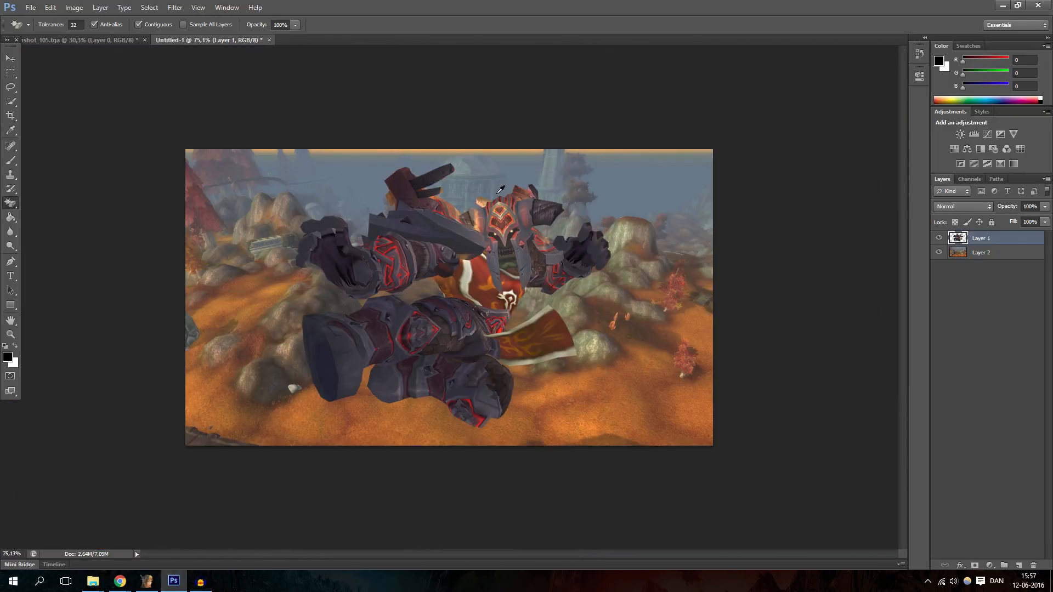
click(11, 73)
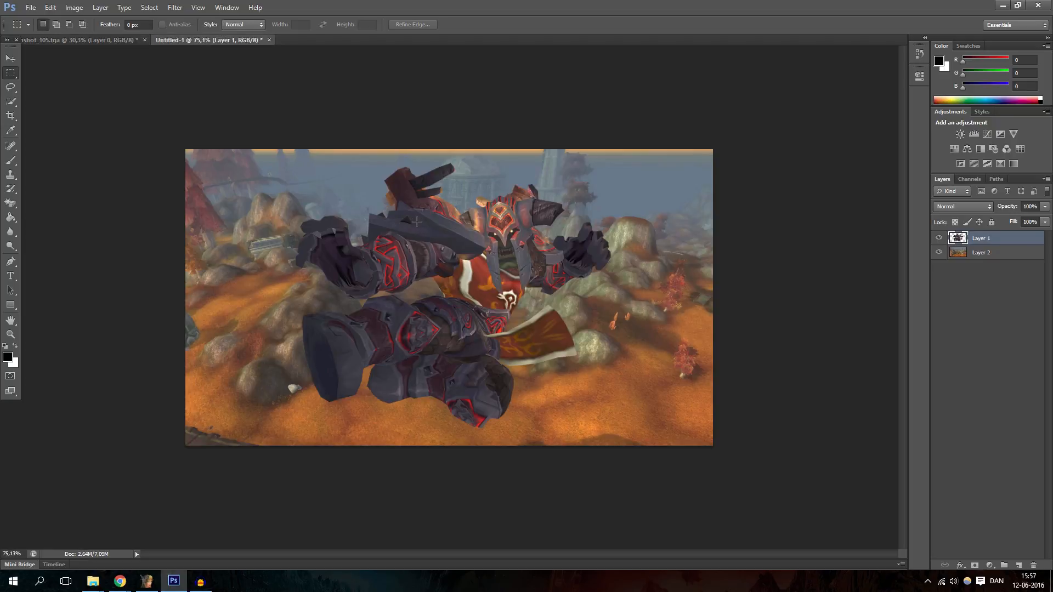
mouse_move(435, 231)
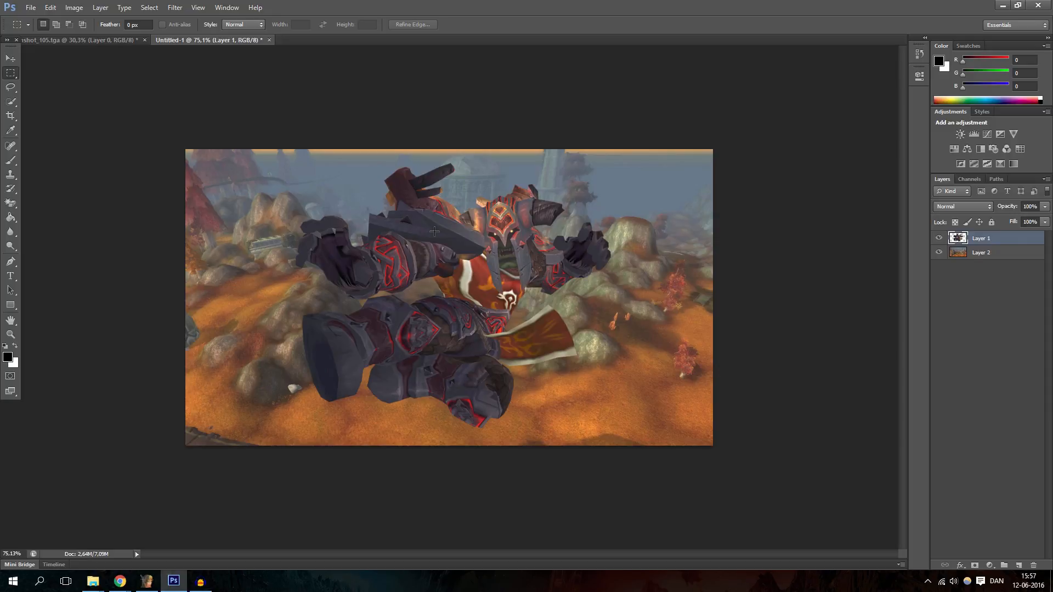
mouse_move(287, 171)
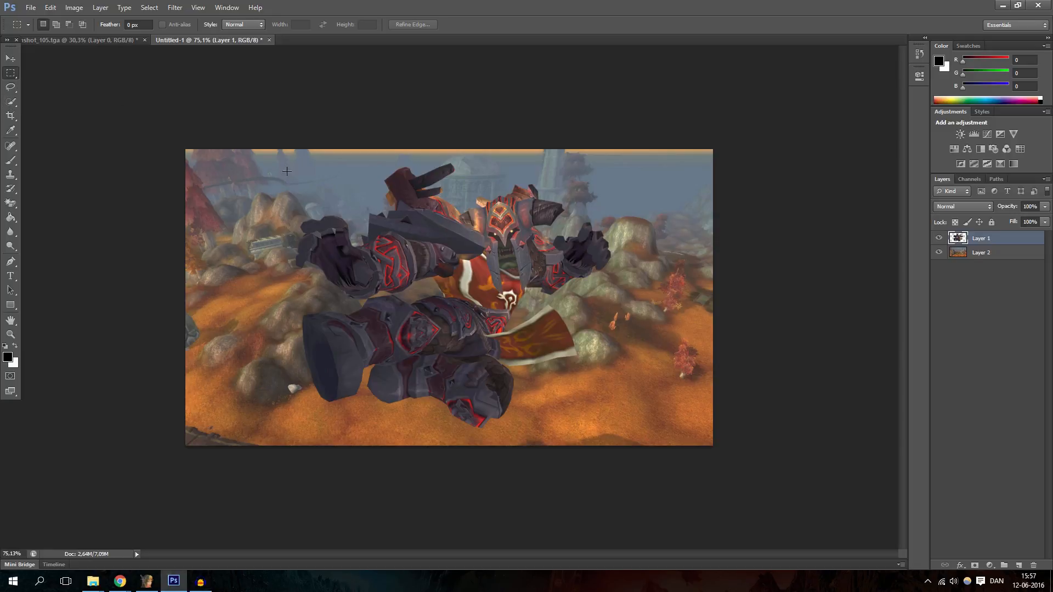
mouse_move(649, 294)
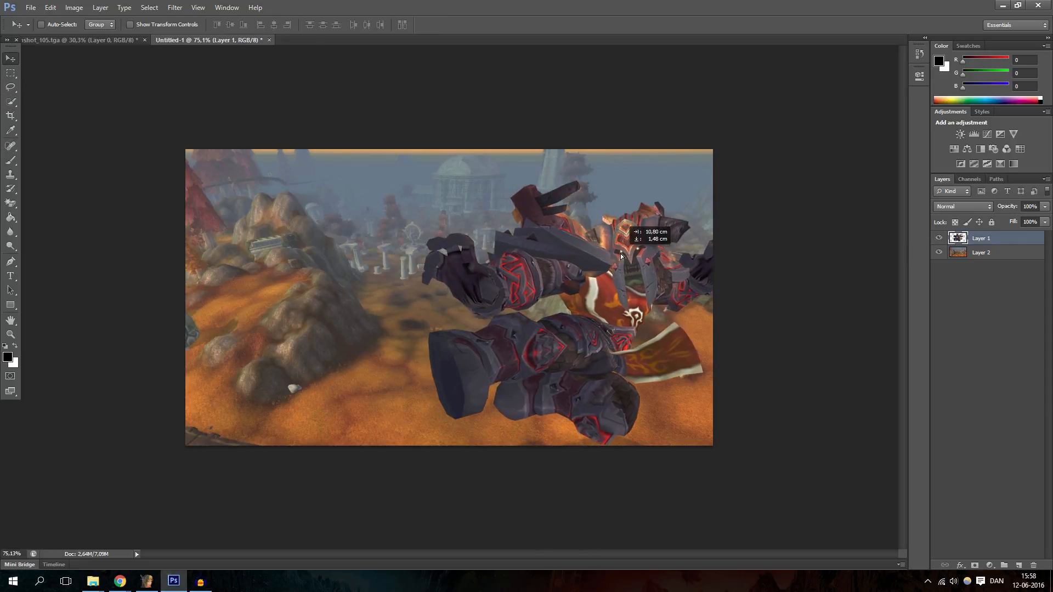
- Start a text title at the top and type 'BATTLEGROUND' in red
click(9, 275)
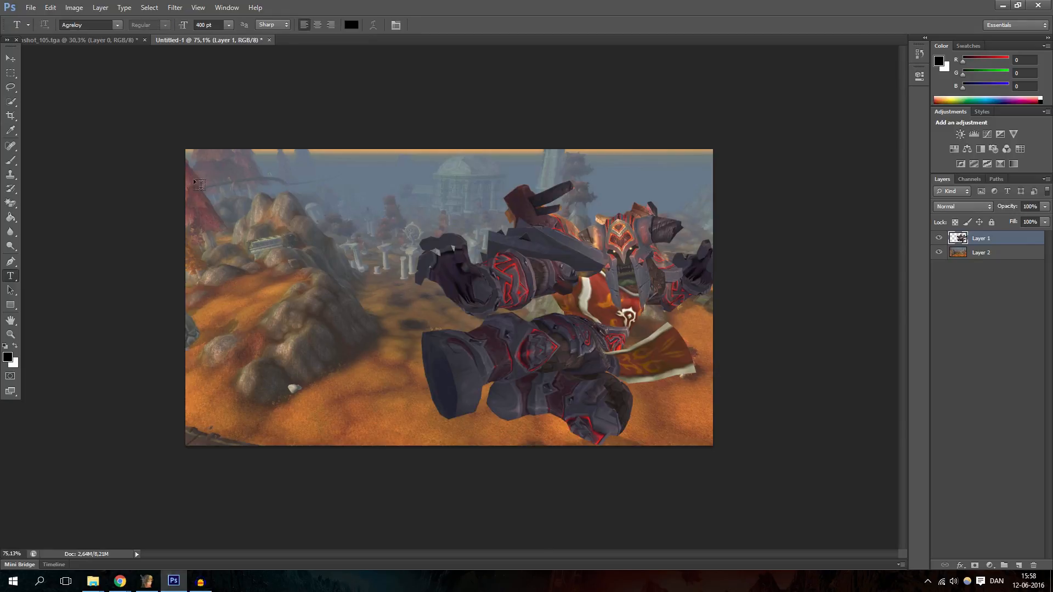
text(BATTLEGROUND)
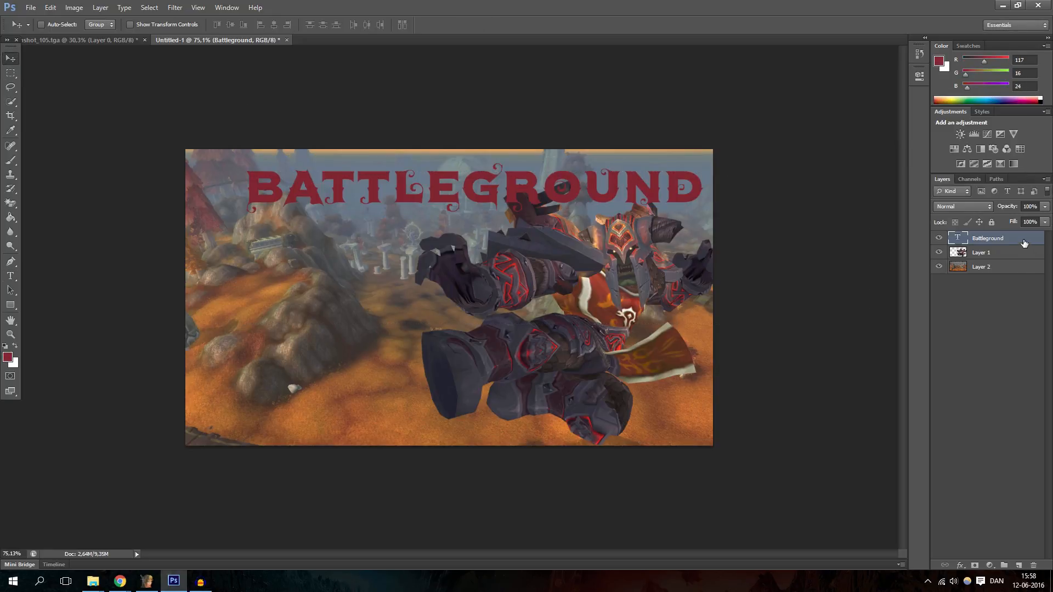
- Apply a Stroke layer style to the BATTLEGROUND title layer for a dark outline
double_click(988, 238)
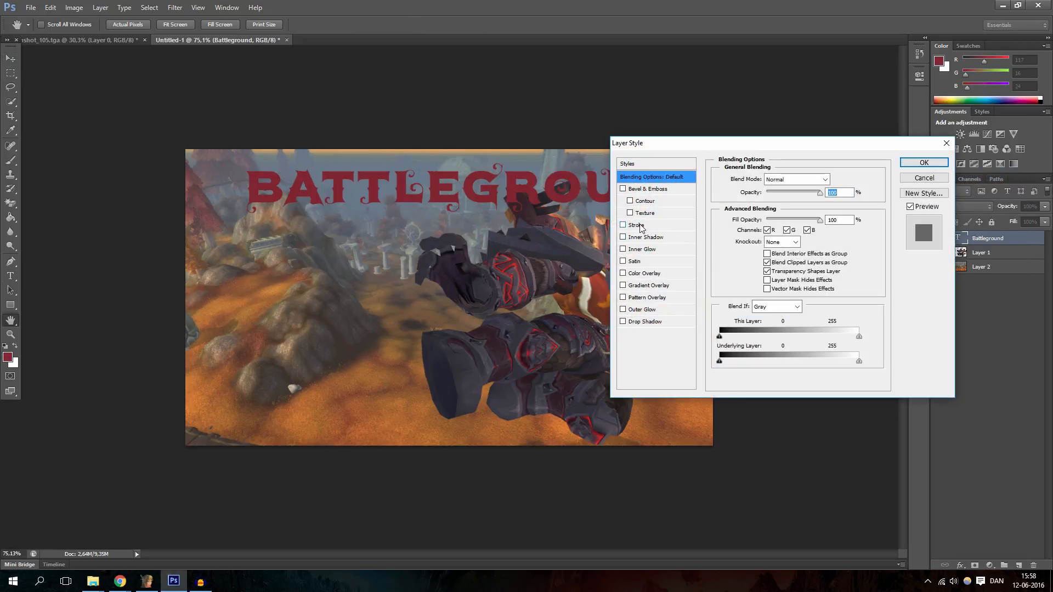
click(623, 225)
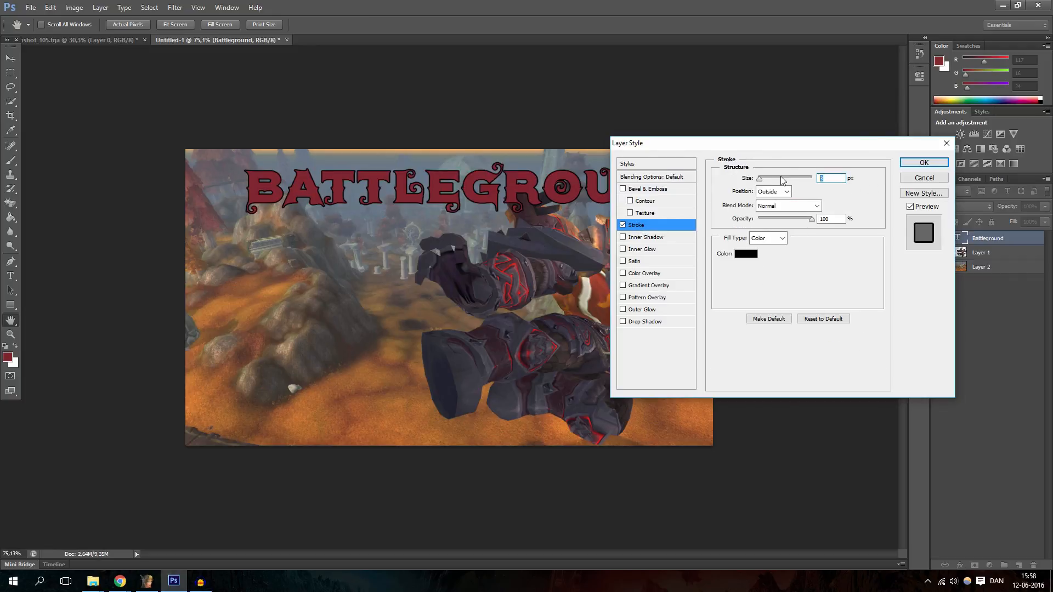
click(924, 162)
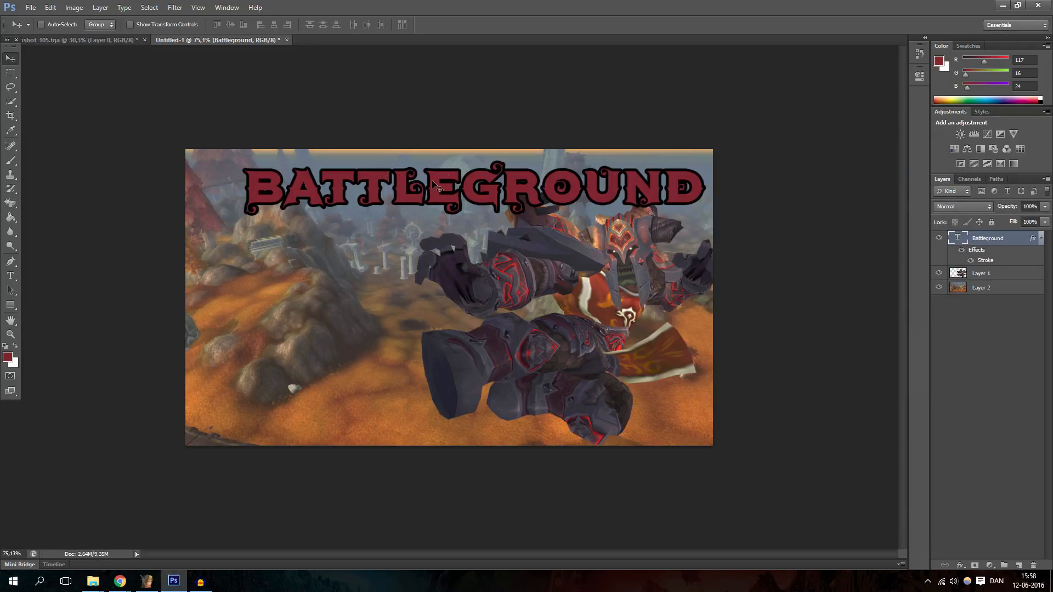
mouse_move(270, 174)
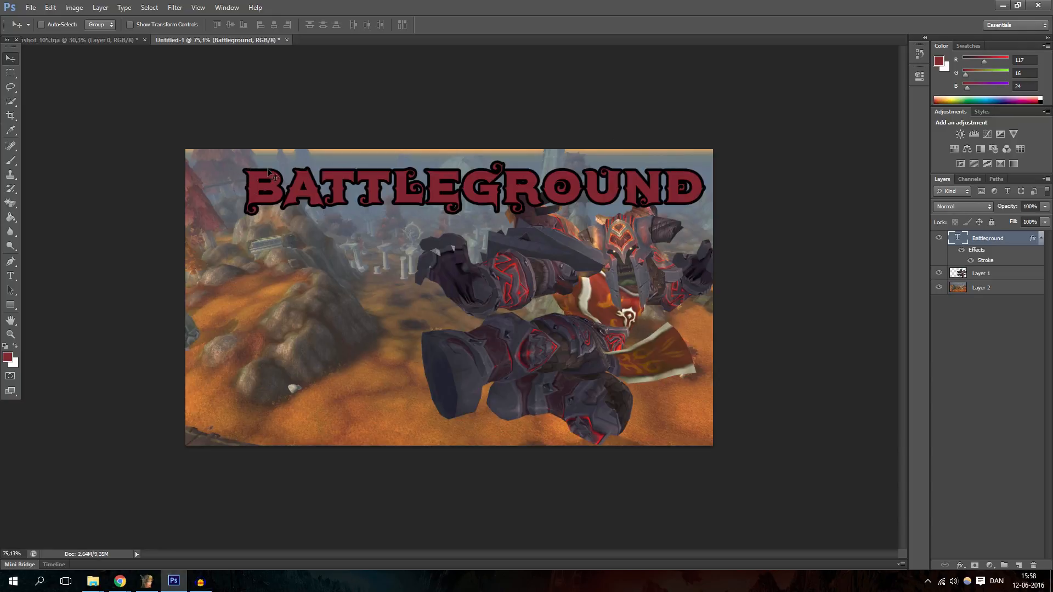
mouse_move(524, 194)
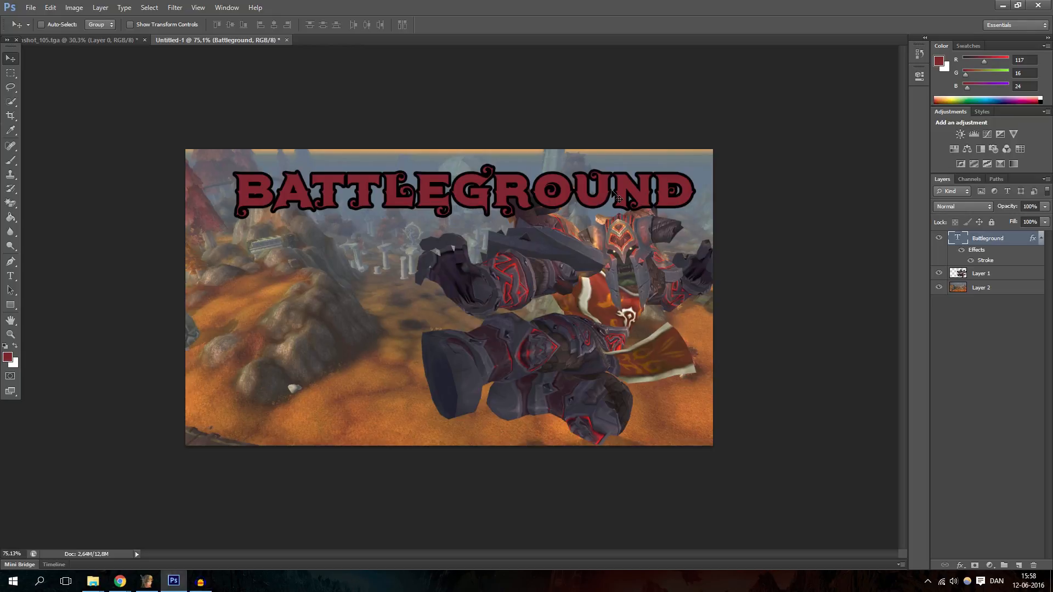
mouse_move(602, 19)
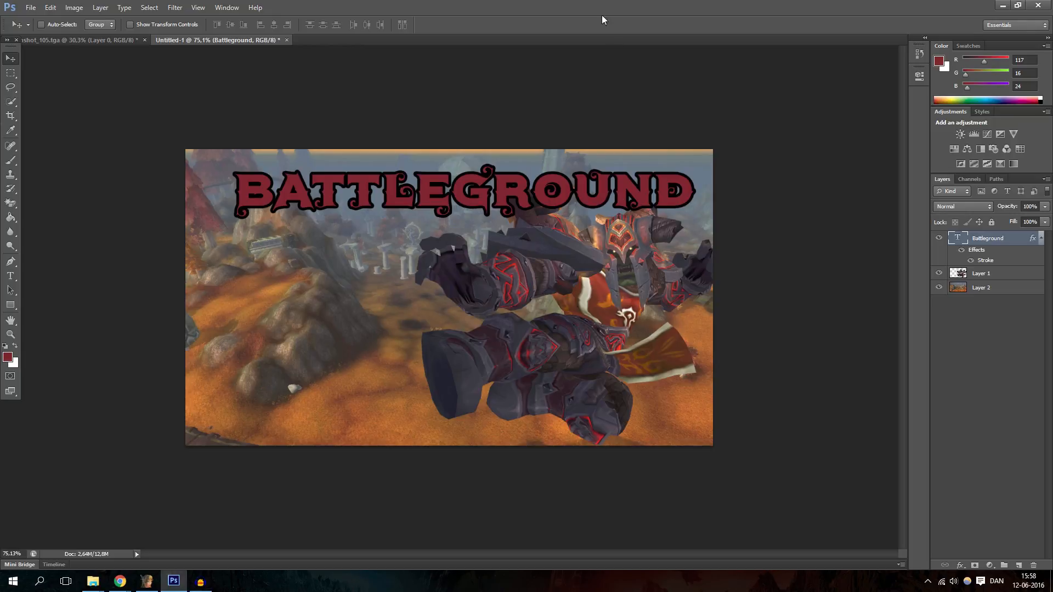
mouse_move(905, 27)
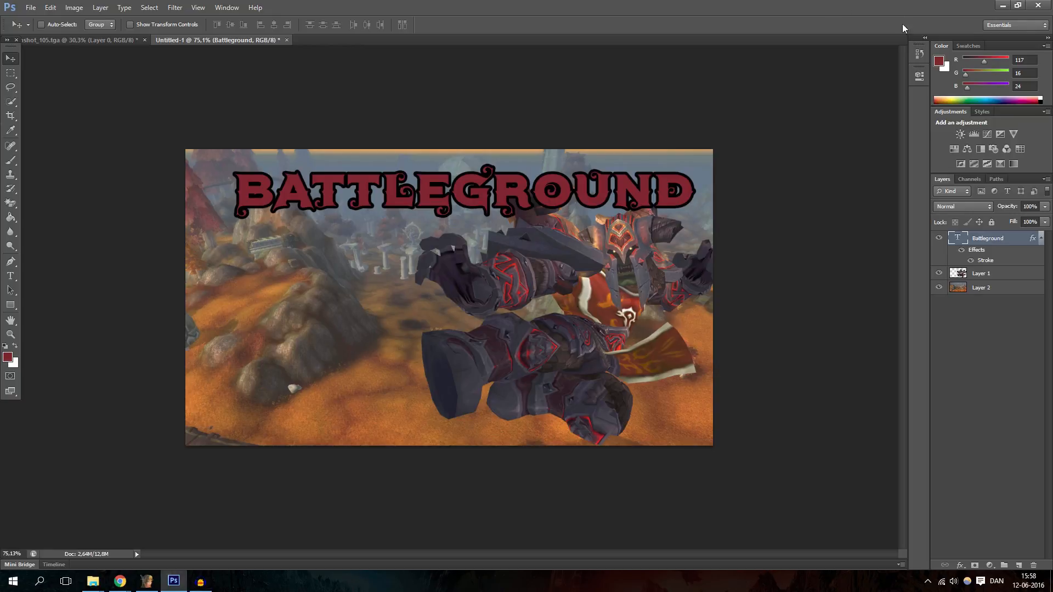
click(981, 273)
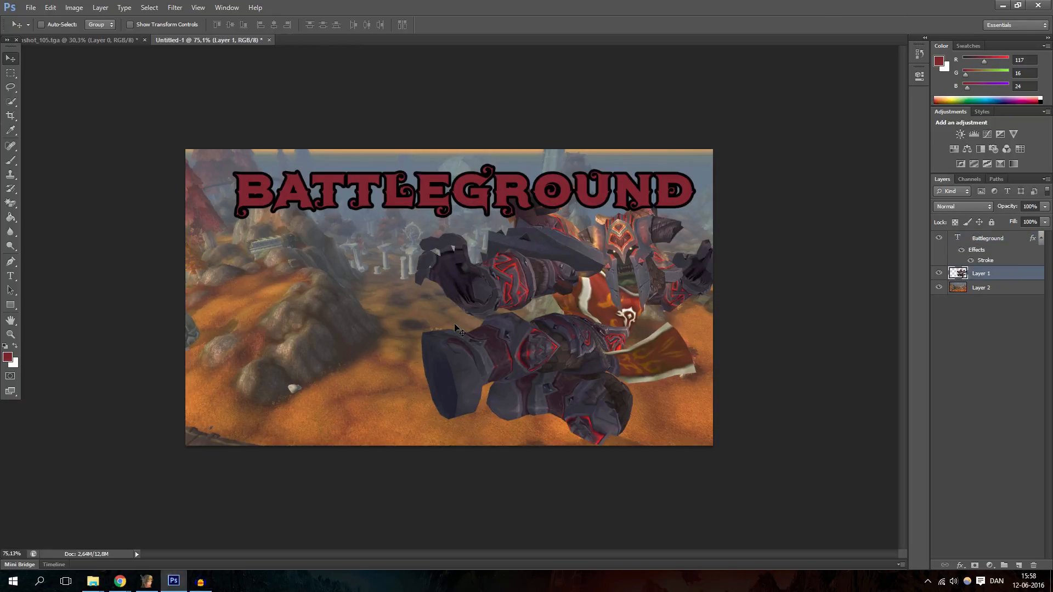
mouse_move(410, 335)
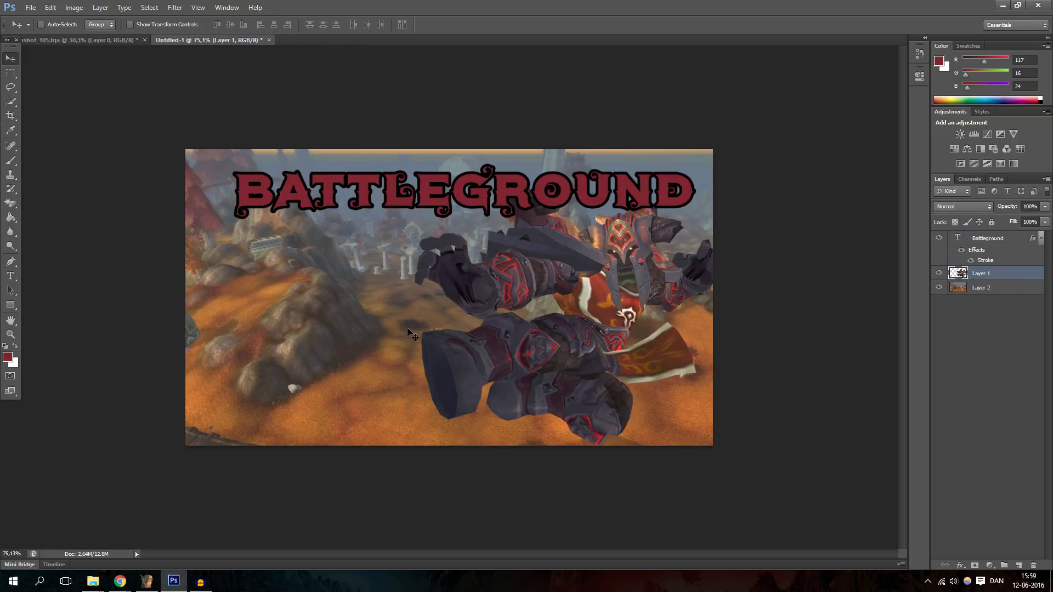
mouse_move(401, 299)
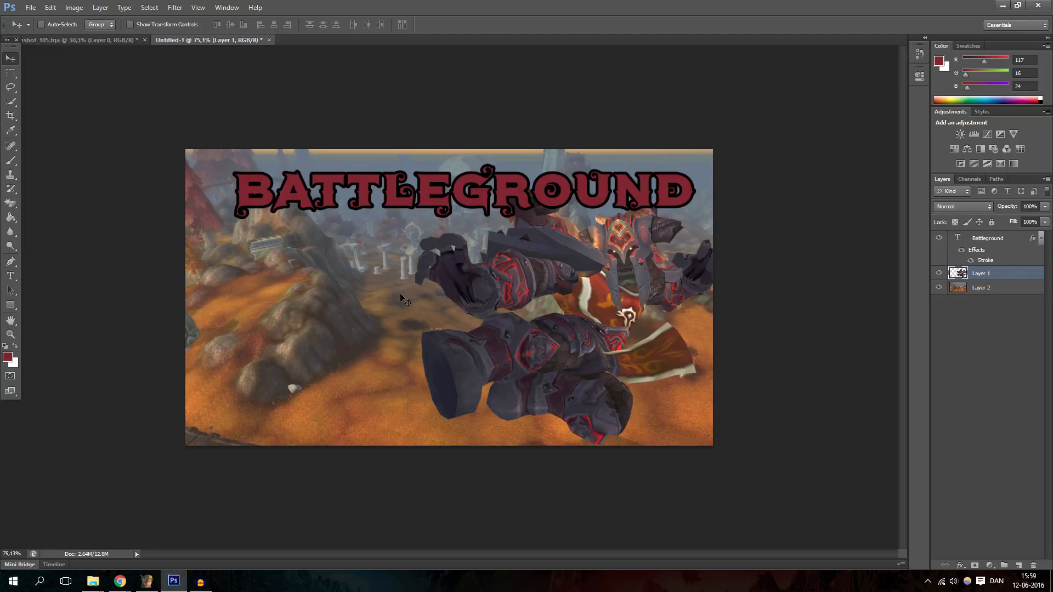